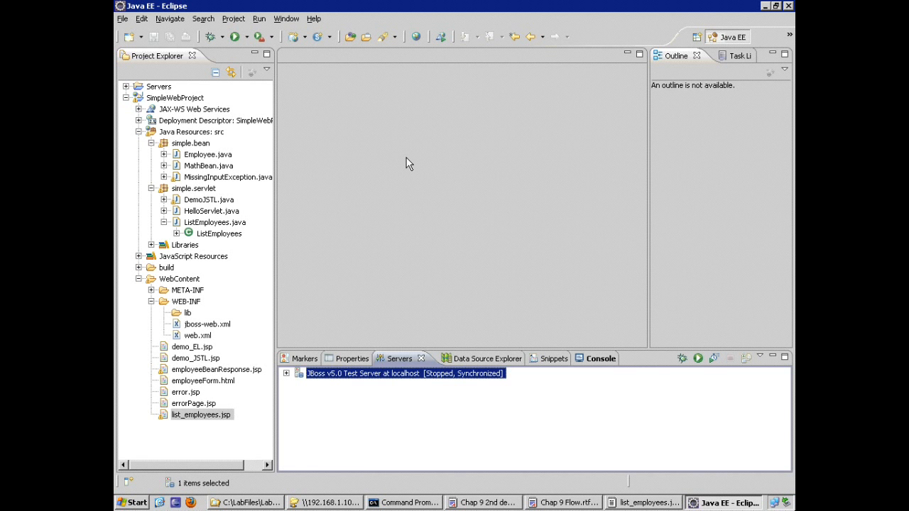
{"action": "mouse_move", "coordinate": [264, 250]}
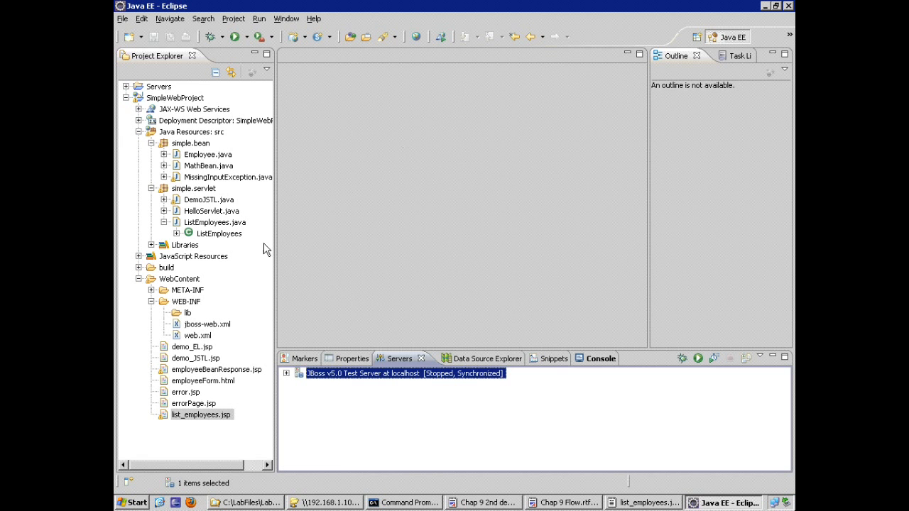
{"action": "mouse_move", "coordinate": [226, 239]}
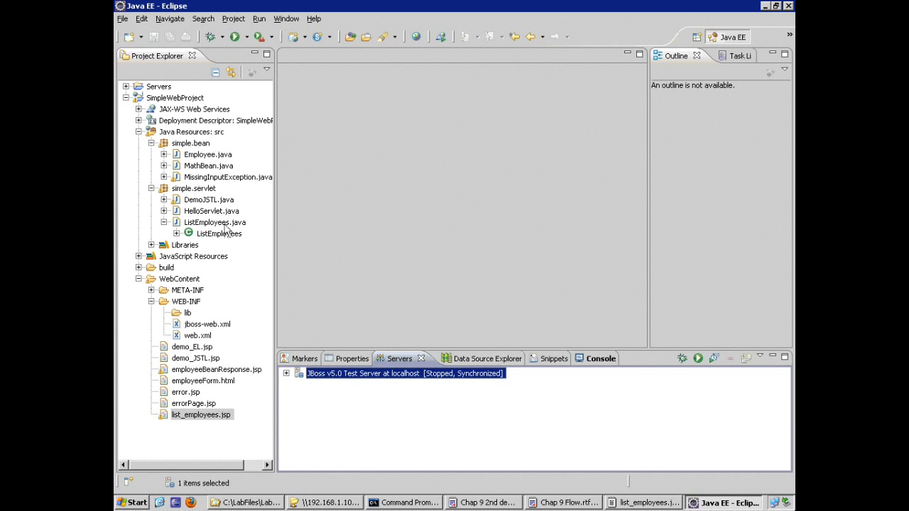
Open ListEmployees.java from the simple.servlet package in the editor.
{"action": "double_click", "coordinate": [213, 222]}
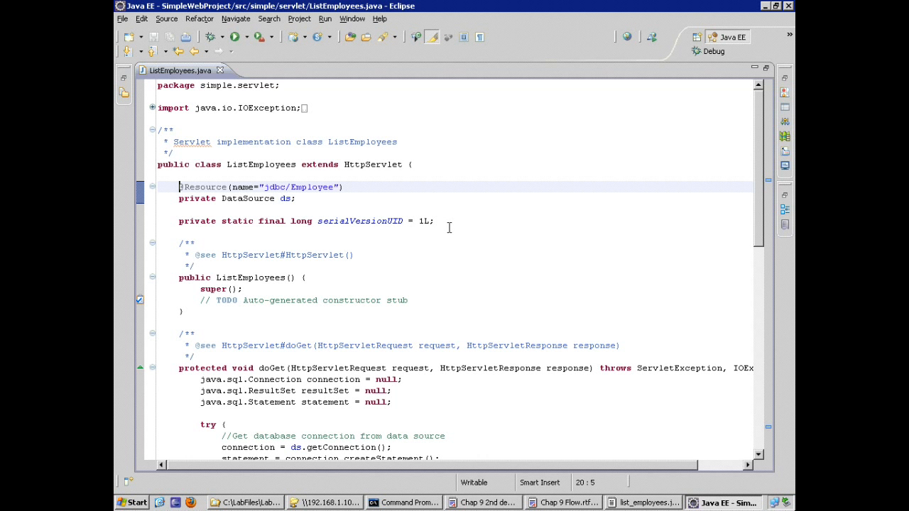
{"action": "scroll", "scroll_direction": "down", "scroll_amount": 3}
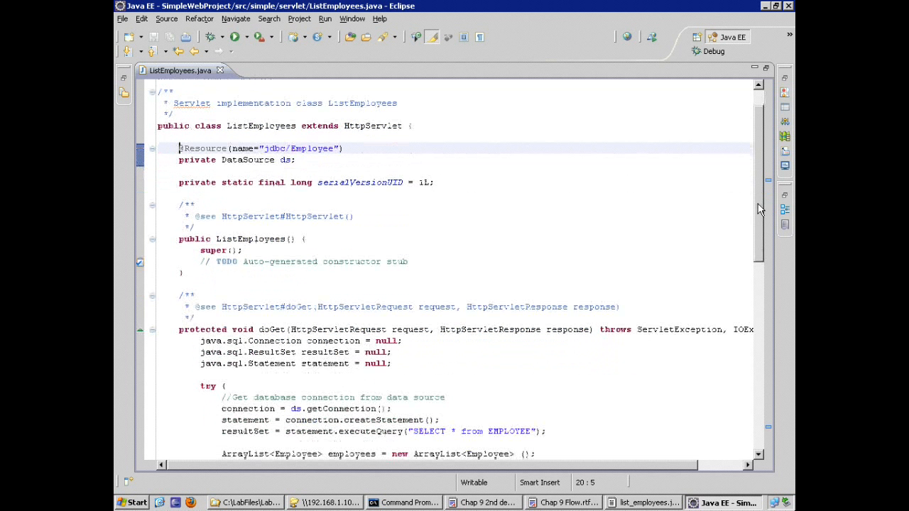
{"action": "mouse_move", "coordinate": [249, 159]}
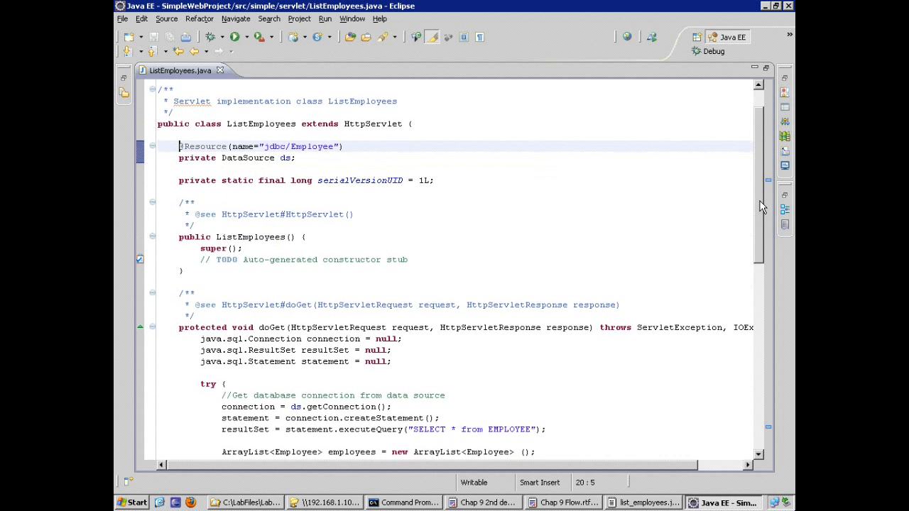
{"action": "scroll", "scroll_direction": "down", "scroll_amount": 3}
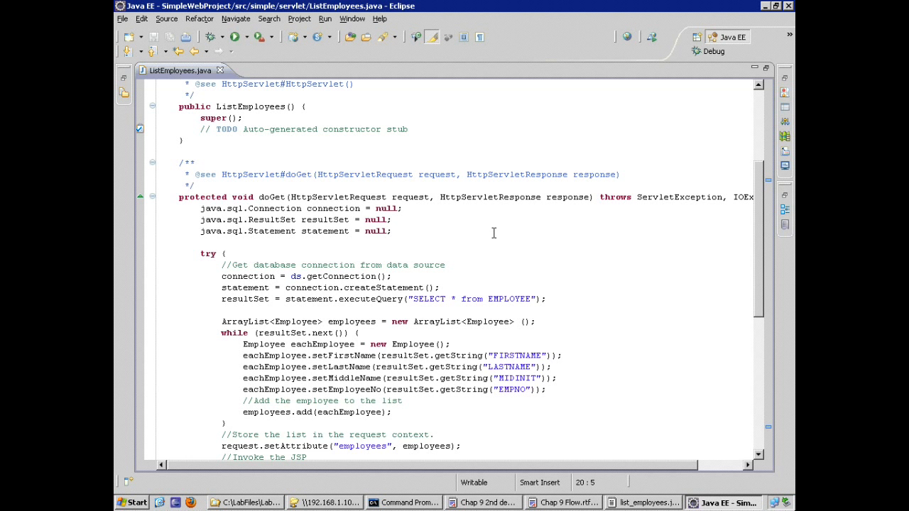
{"action": "mouse_move", "coordinate": [460, 244]}
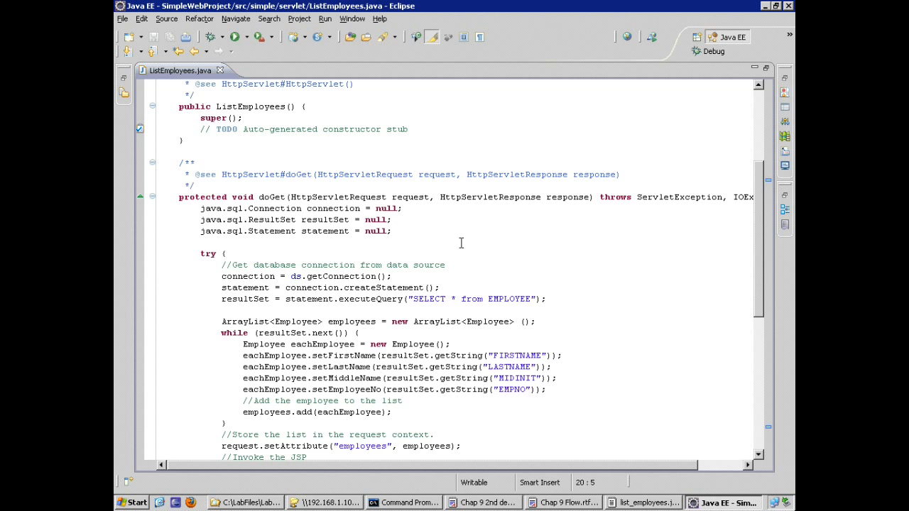
{"action": "left_click", "coordinate": [447, 241]}
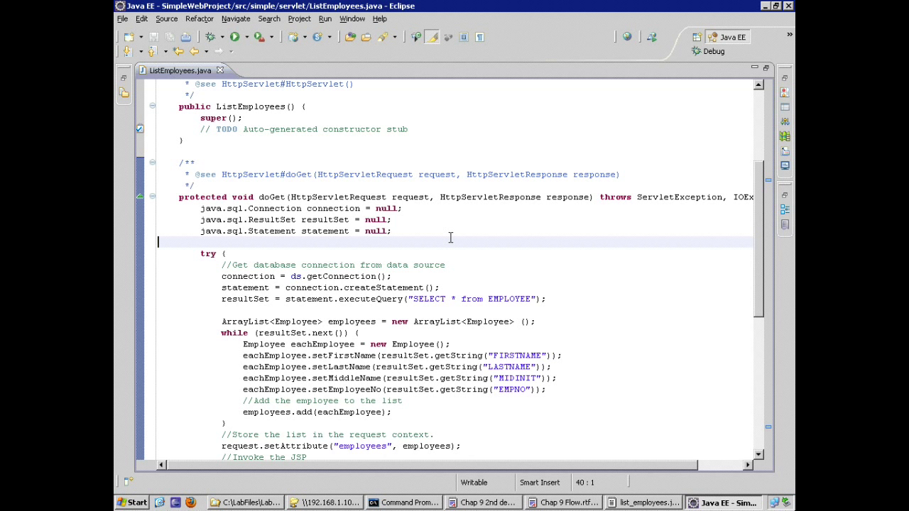
{"action": "mouse_move", "coordinate": [333, 287]}
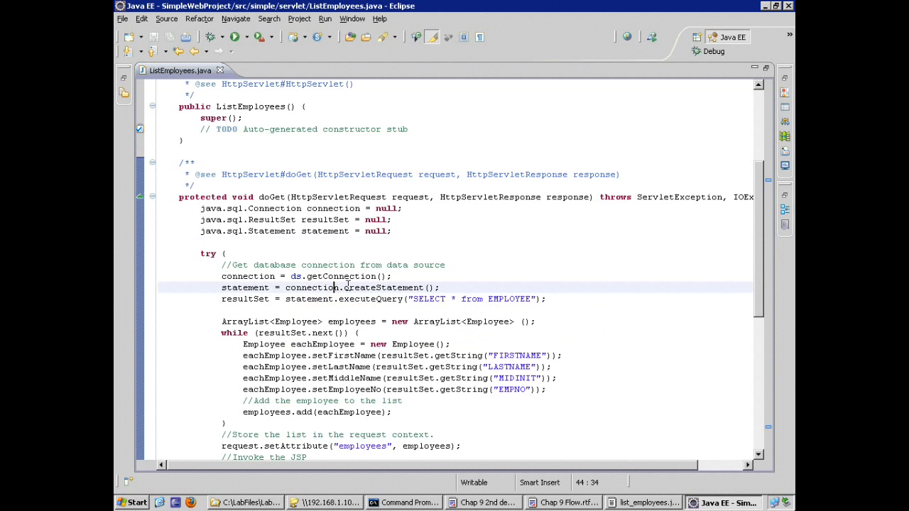
{"action": "double_click", "coordinate": [310, 287]}
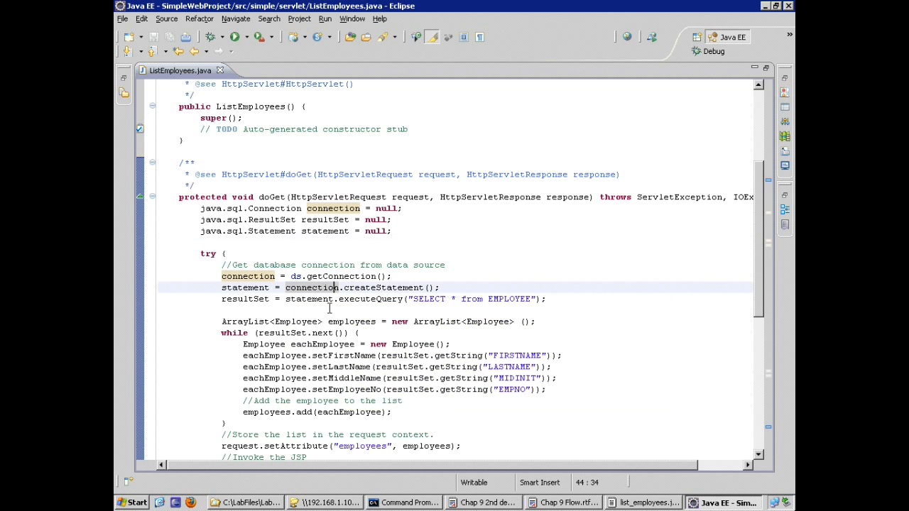
{"action": "left_click", "coordinate": [529, 298]}
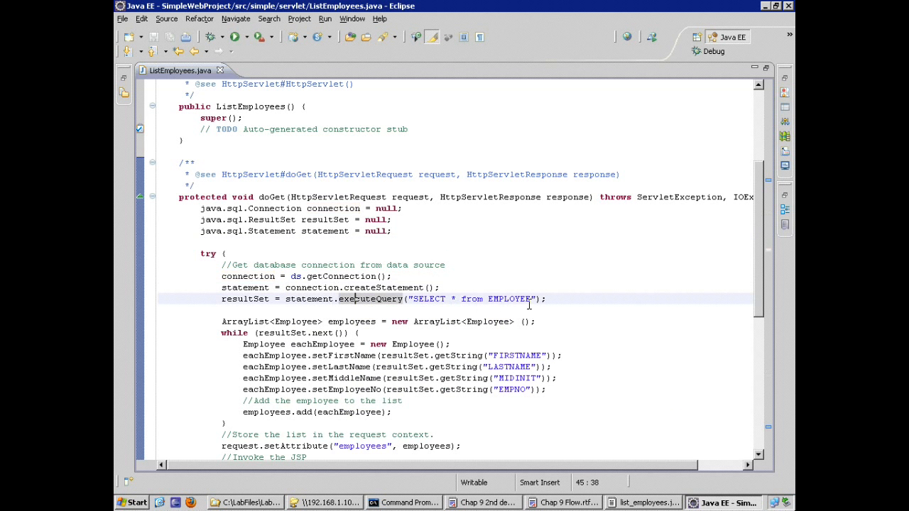
{"action": "mouse_move", "coordinate": [341, 135]}
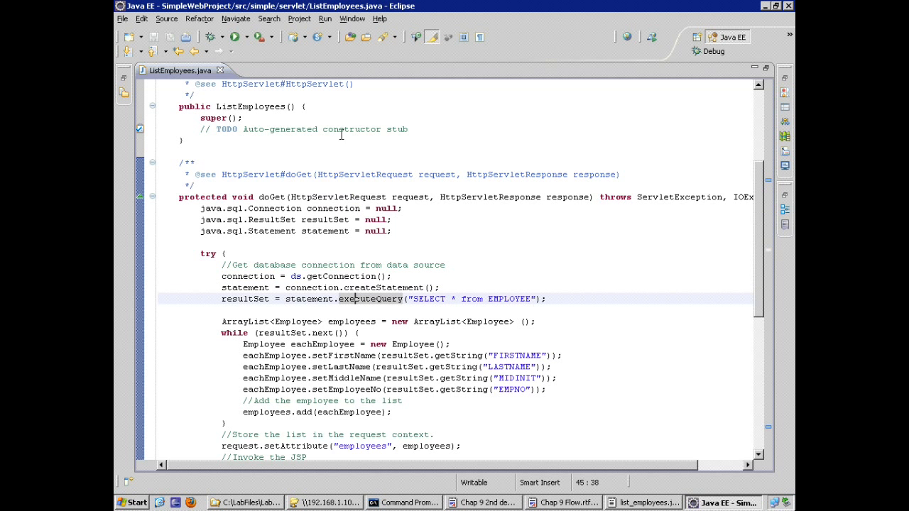
{"action": "mouse_move", "coordinate": [372, 308]}
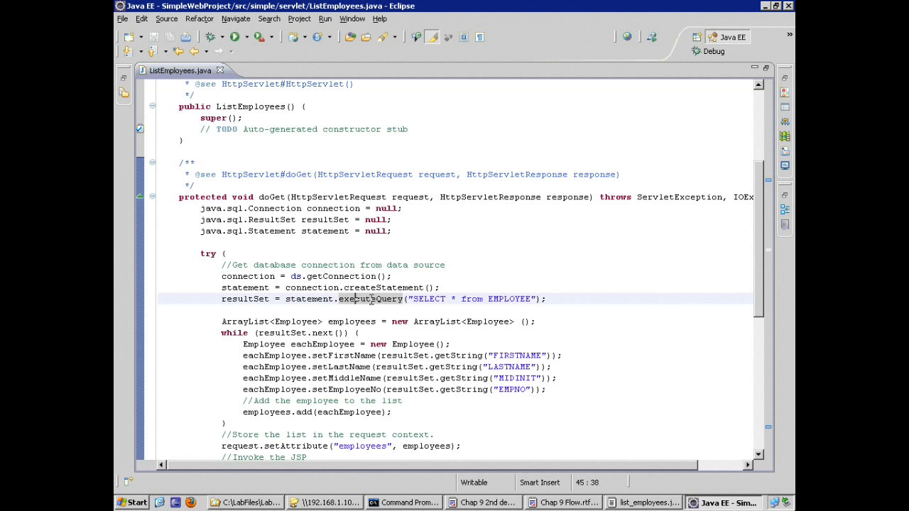
{"action": "mouse_move", "coordinate": [371, 299]}
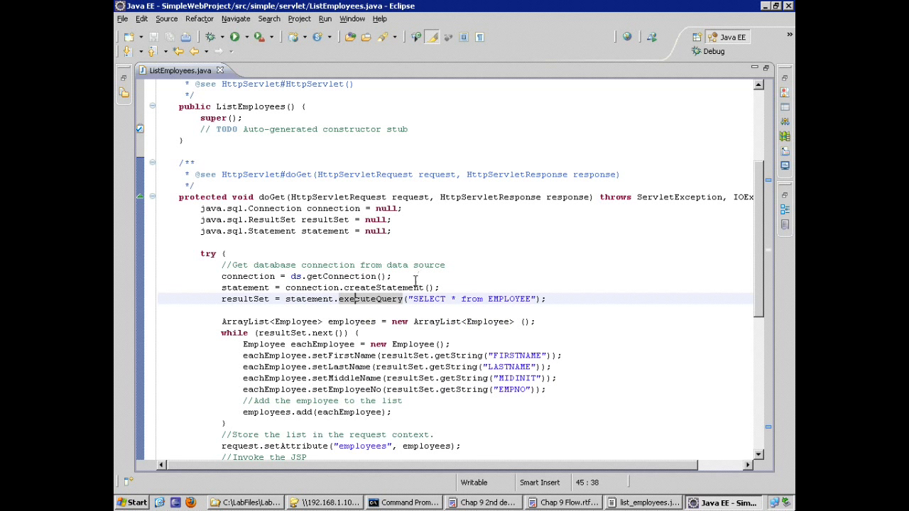
{"action": "scroll", "scroll_direction": "down", "scroll_amount": 3}
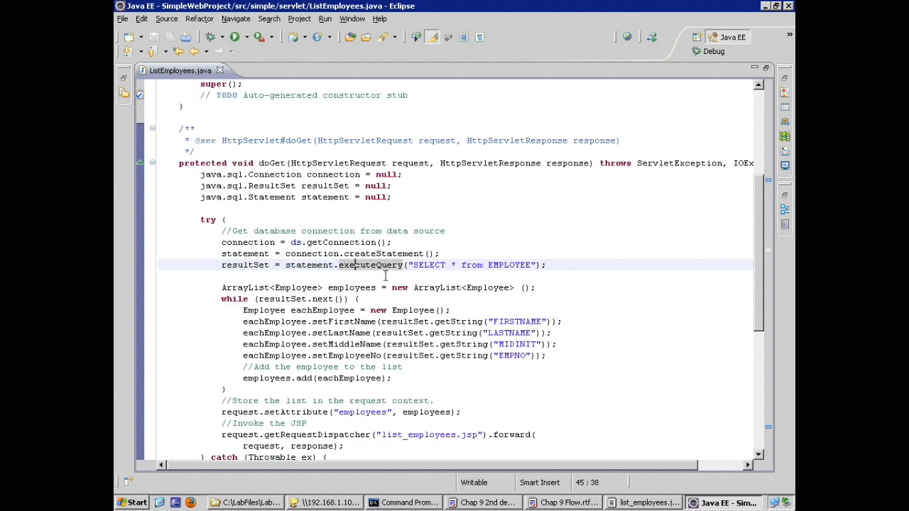
Scroll through doGet to the request.setAttribute line and restore the workbench views.
{"action": "scroll", "scroll_direction": "down", "scroll_amount": 3}
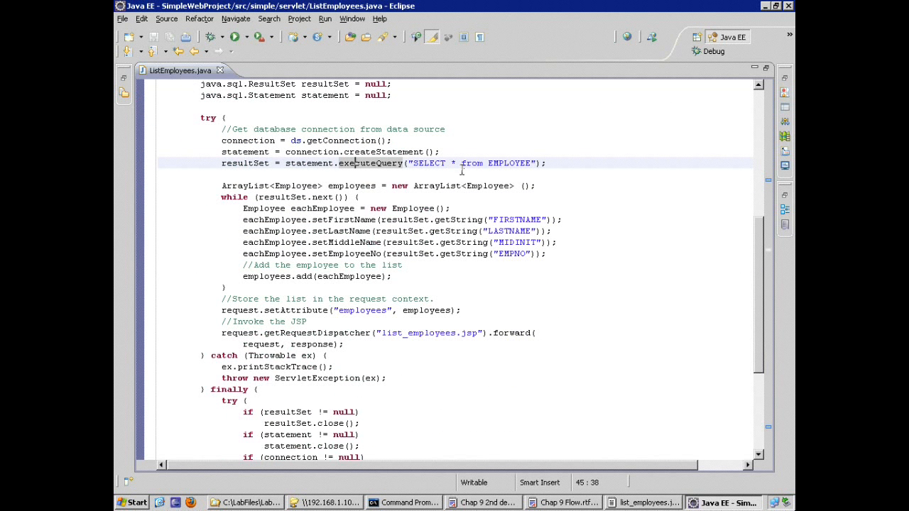
{"action": "mouse_move", "coordinate": [239, 196]}
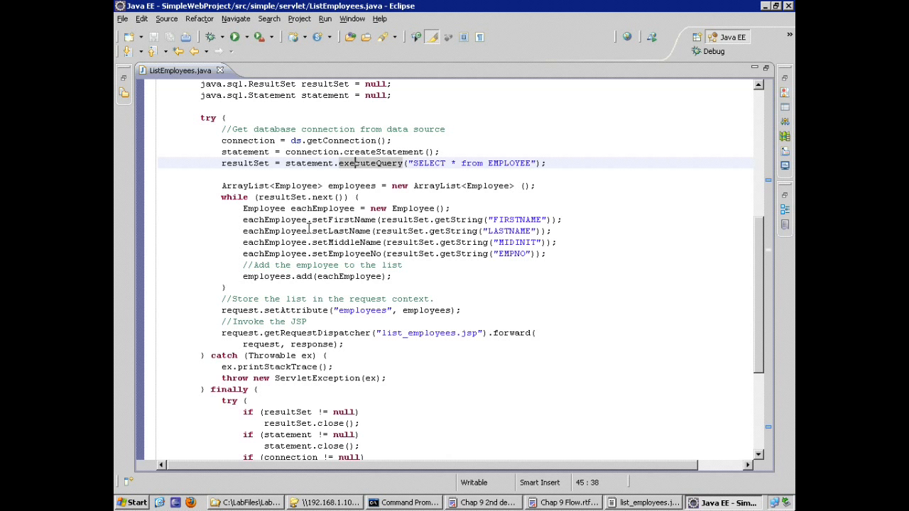
{"action": "left_click", "coordinate": [311, 276]}
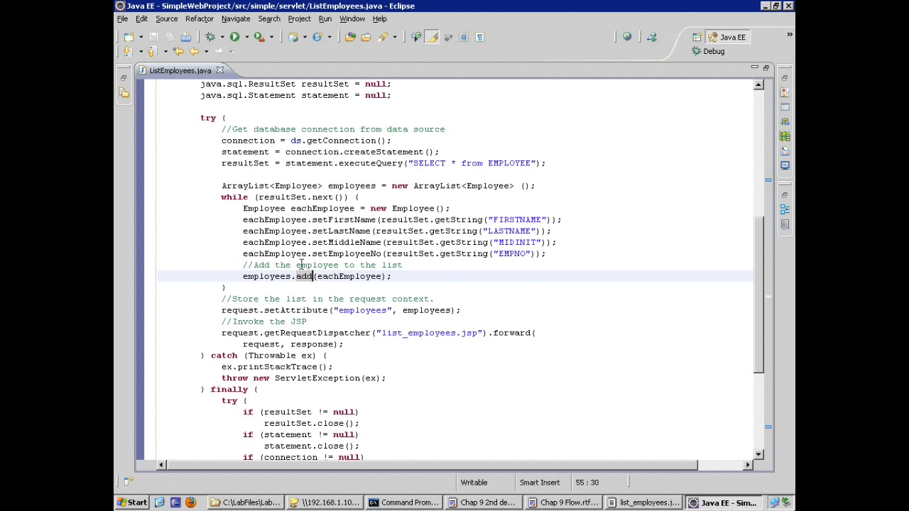
{"action": "mouse_move", "coordinate": [220, 244]}
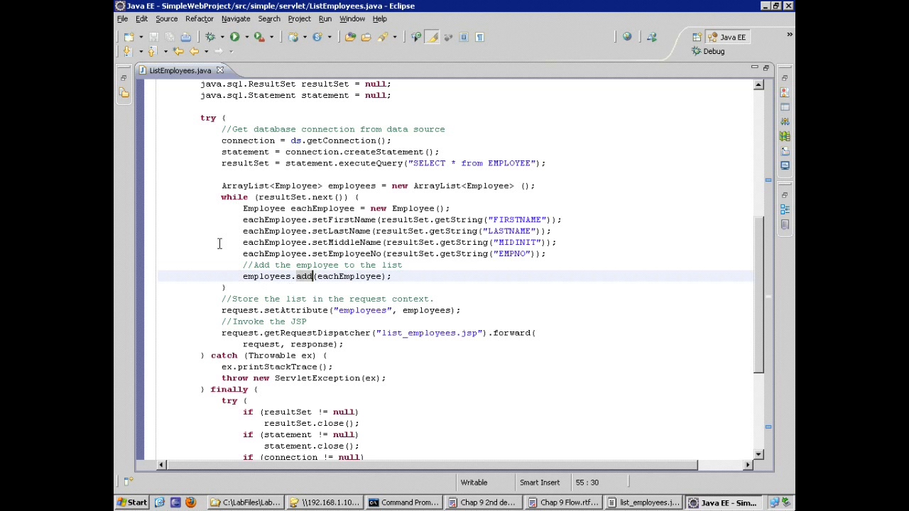
{"action": "mouse_move", "coordinate": [236, 207]}
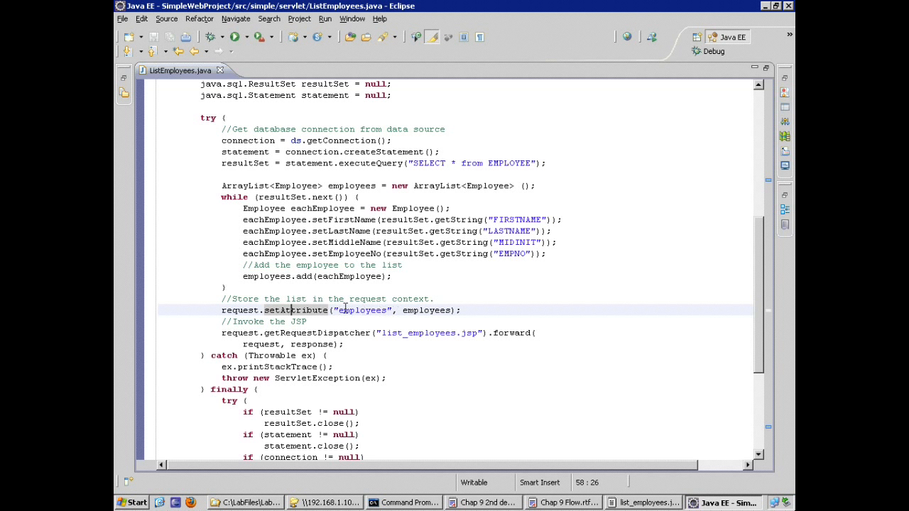
{"action": "mouse_move", "coordinate": [426, 309]}
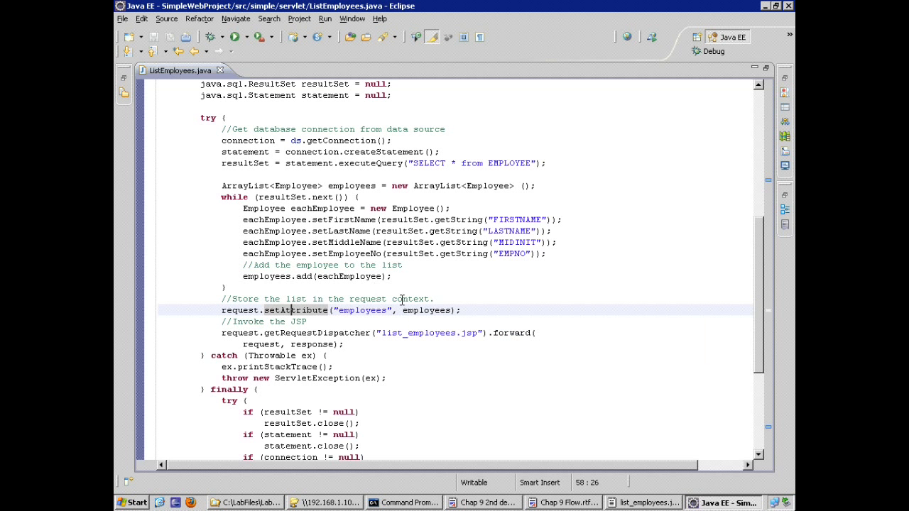
{"action": "mouse_move", "coordinate": [426, 310]}
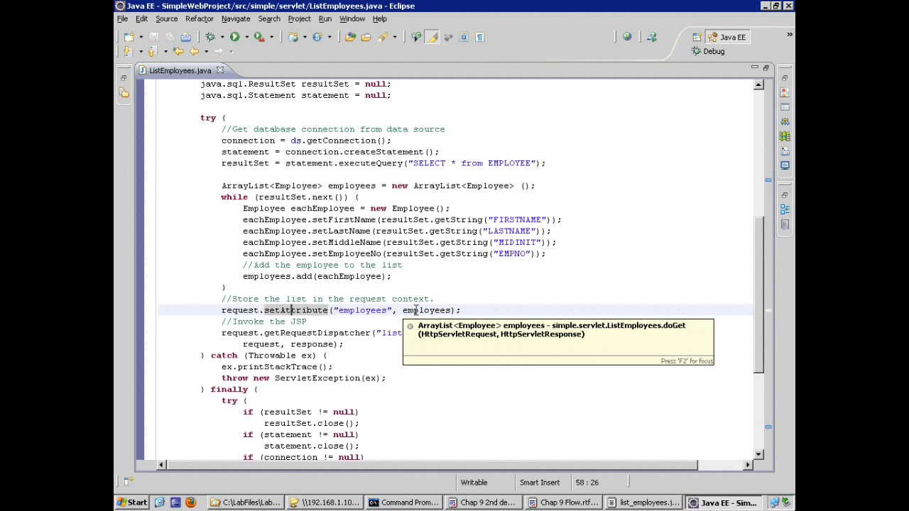
{"action": "mouse_move", "coordinate": [311, 333]}
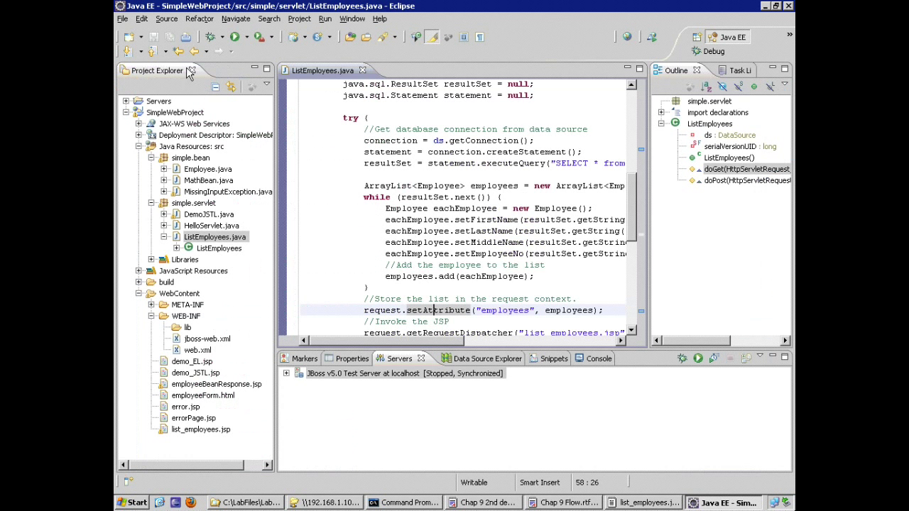
{"action": "mouse_move", "coordinate": [425, 236]}
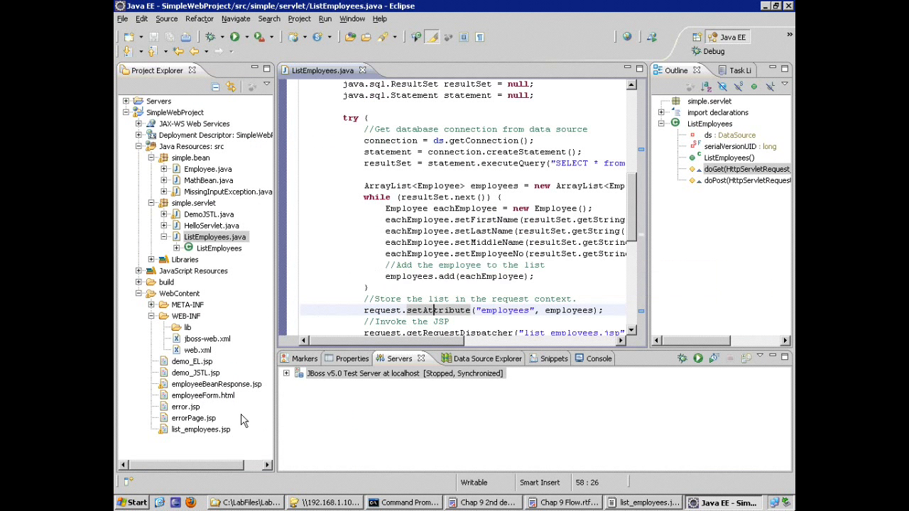
{"action": "left_click", "coordinate": [202, 429]}
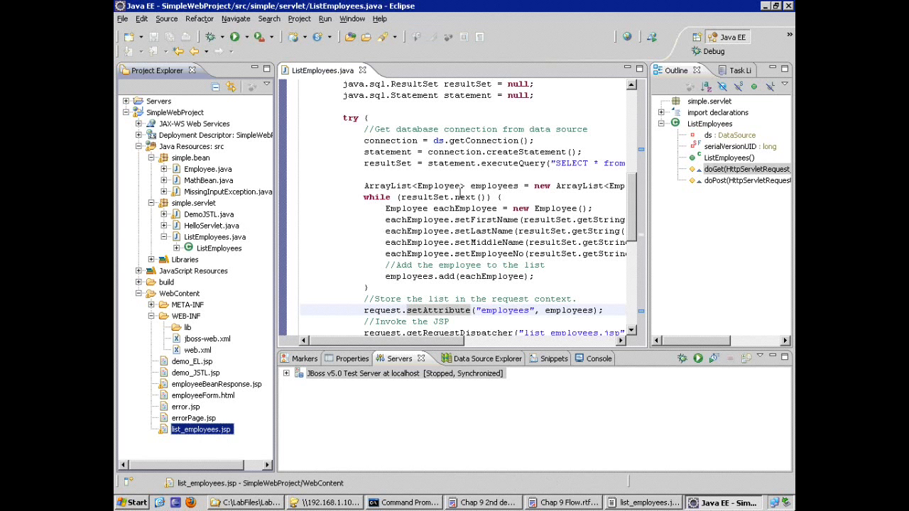
{"action": "scroll", "scroll_direction": "up", "scroll_amount": 3}
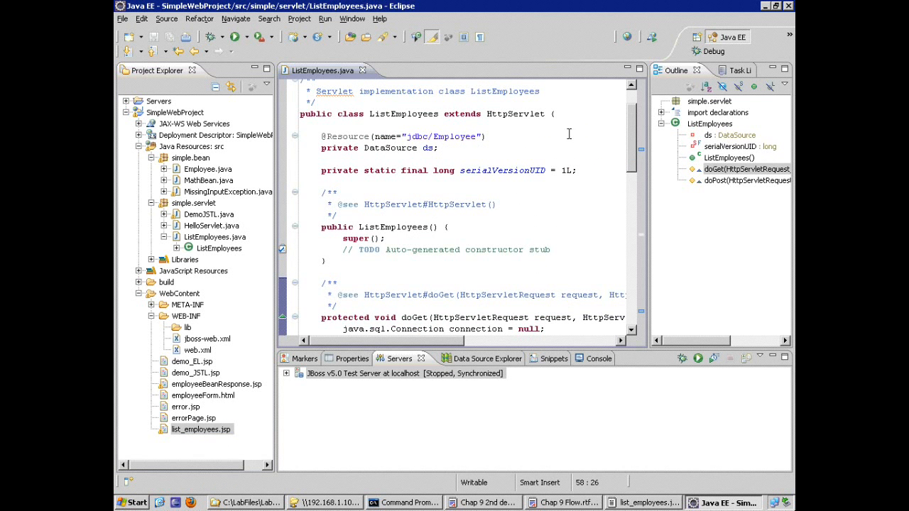
{"action": "mouse_move", "coordinate": [385, 136]}
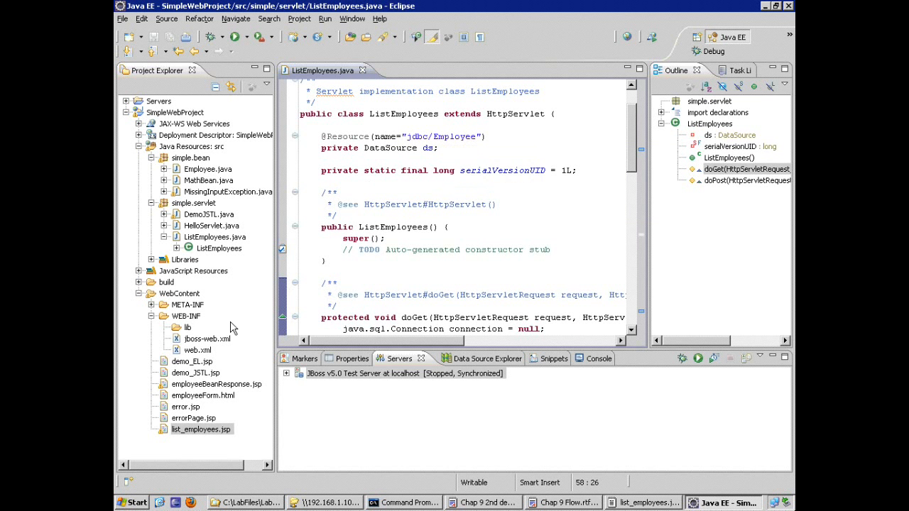
{"action": "left_click", "coordinate": [199, 349]}
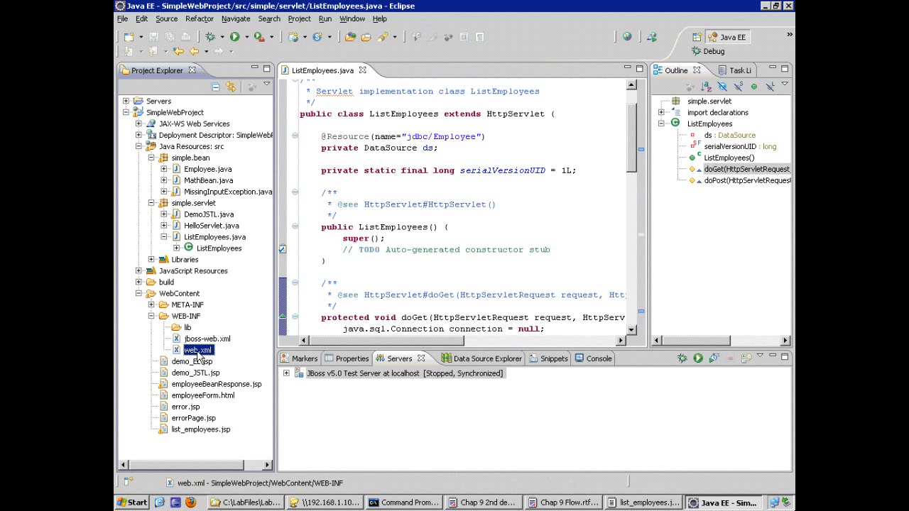
Expand Deployment Descriptor > References and open the jdbc/Employee reference in web.xml.
{"action": "left_click", "coordinate": [214, 133]}
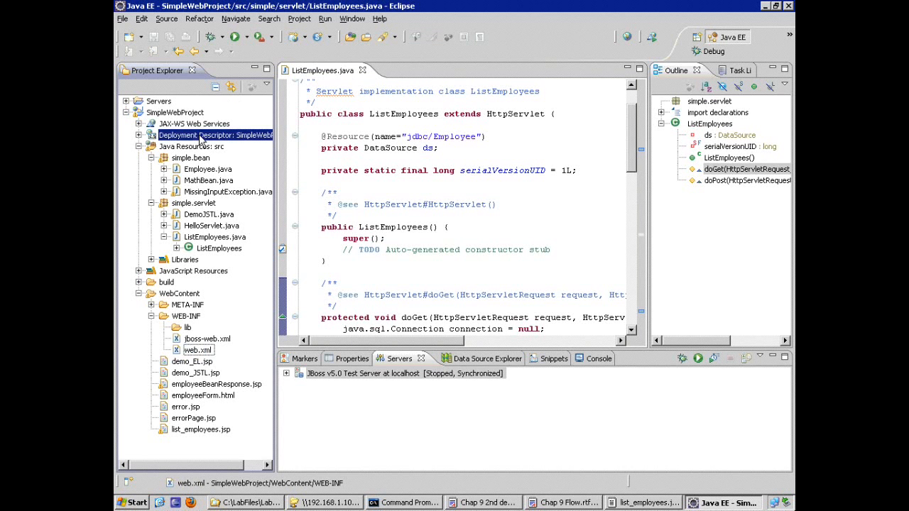
{"action": "left_click", "coordinate": [213, 135]}
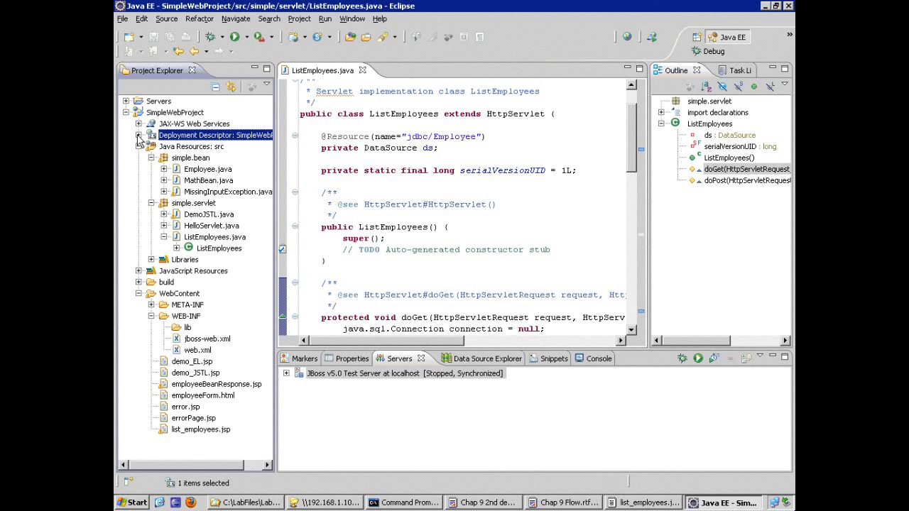
{"action": "left_click", "coordinate": [141, 135]}
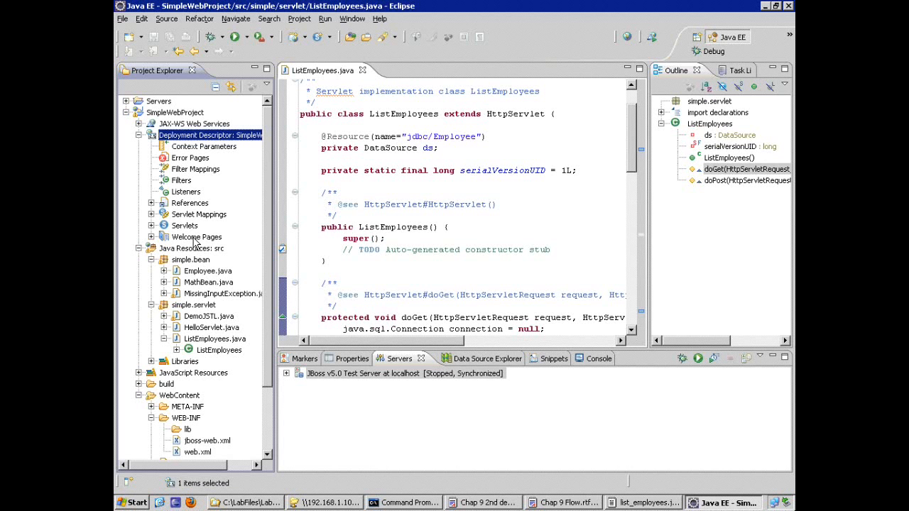
{"action": "left_click", "coordinate": [152, 203]}
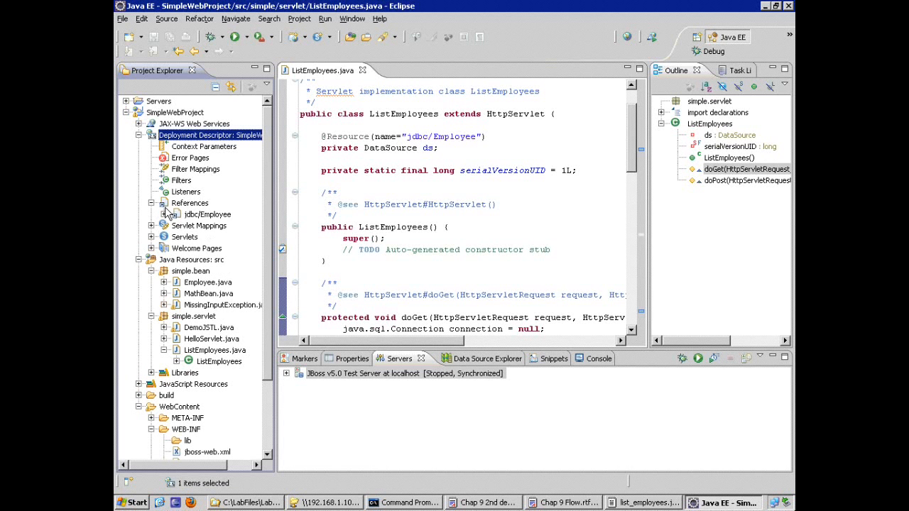
{"action": "mouse_move", "coordinate": [186, 222]}
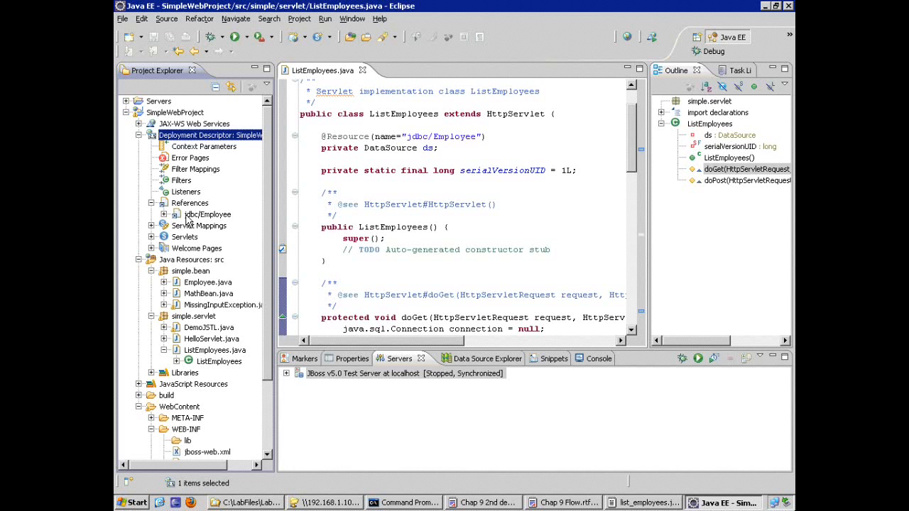
{"action": "left_click", "coordinate": [208, 214]}
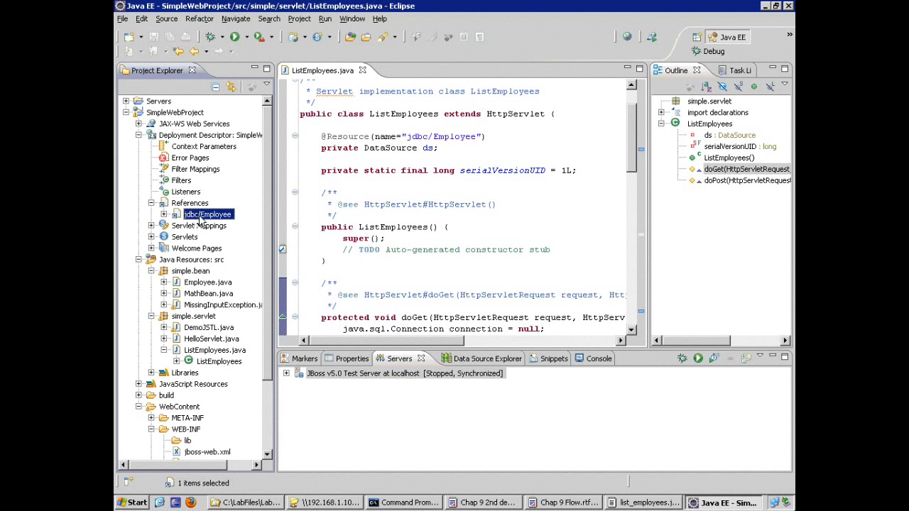
{"action": "double_click", "coordinate": [199, 449]}
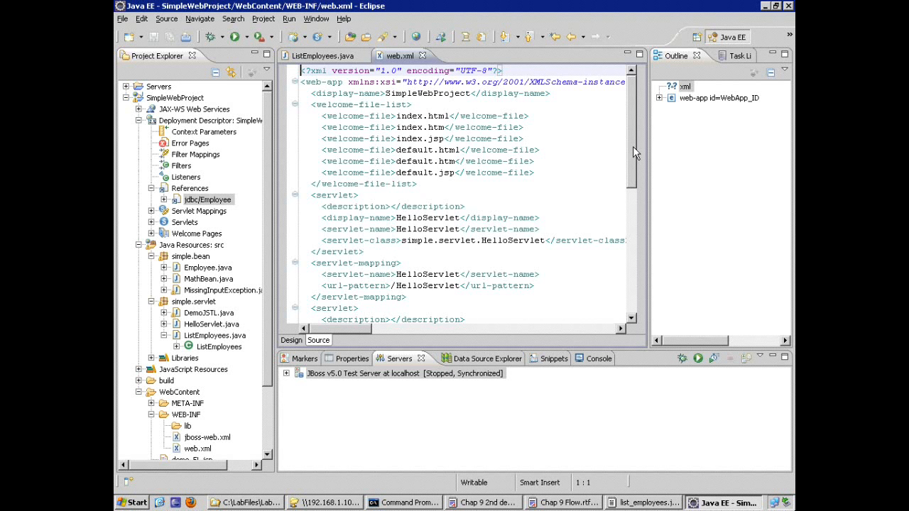
Inspect the resource-ref element for jdbc/Employee in web.xml's Source view.
{"action": "scroll", "scroll_direction": "down", "scroll_amount": 3}
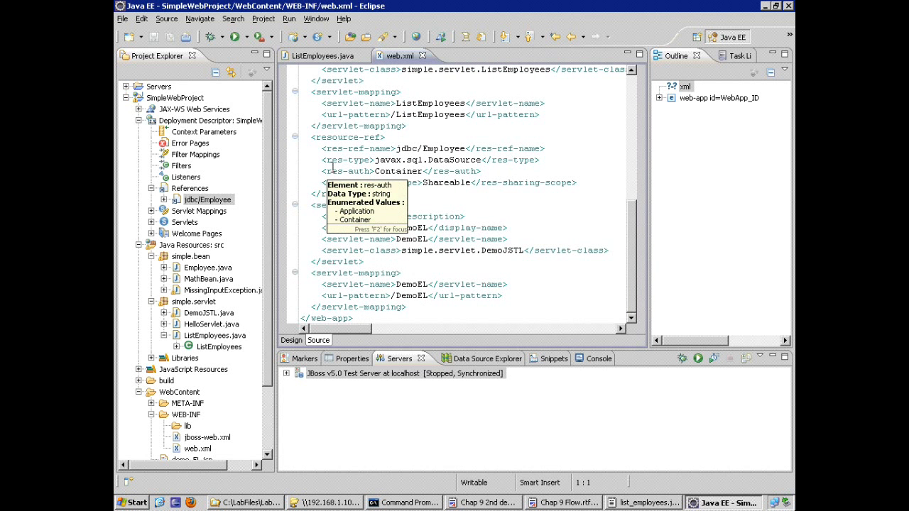
{"action": "left_click", "coordinate": [672, 98]}
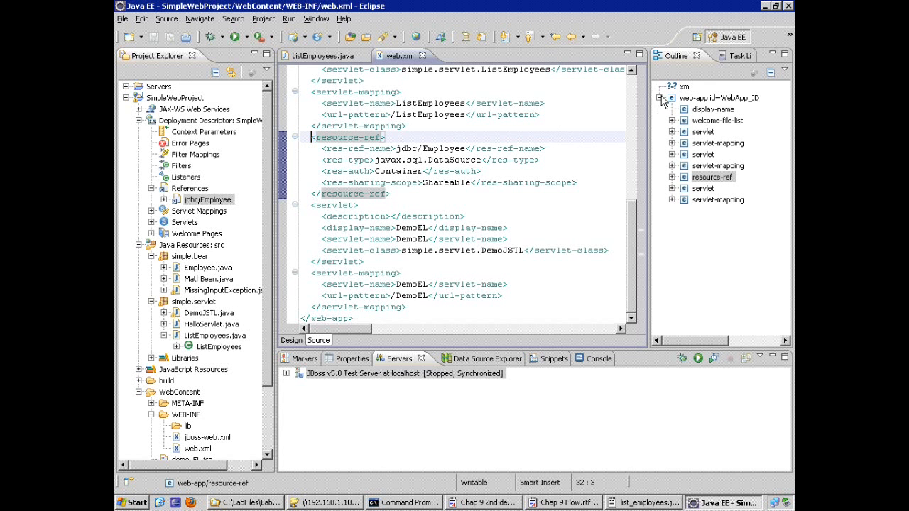
{"action": "mouse_move", "coordinate": [358, 149]}
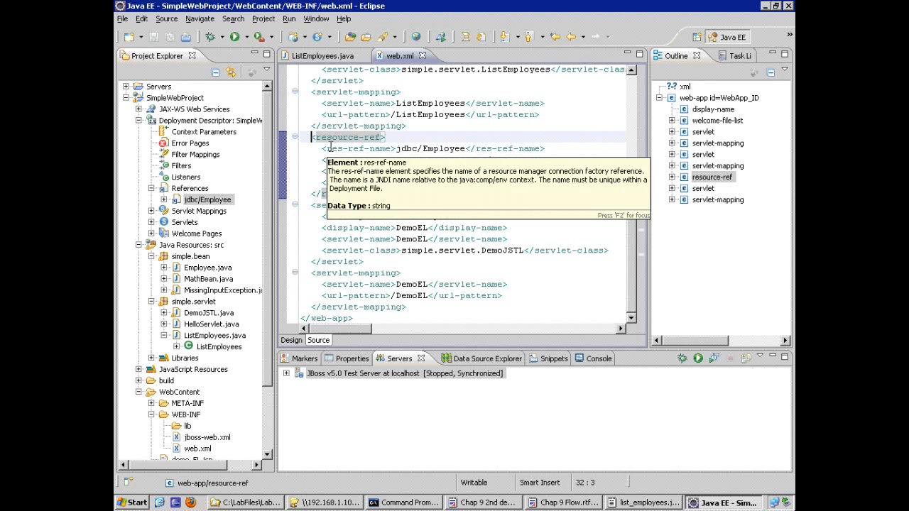
{"action": "left_click", "coordinate": [397, 149]}
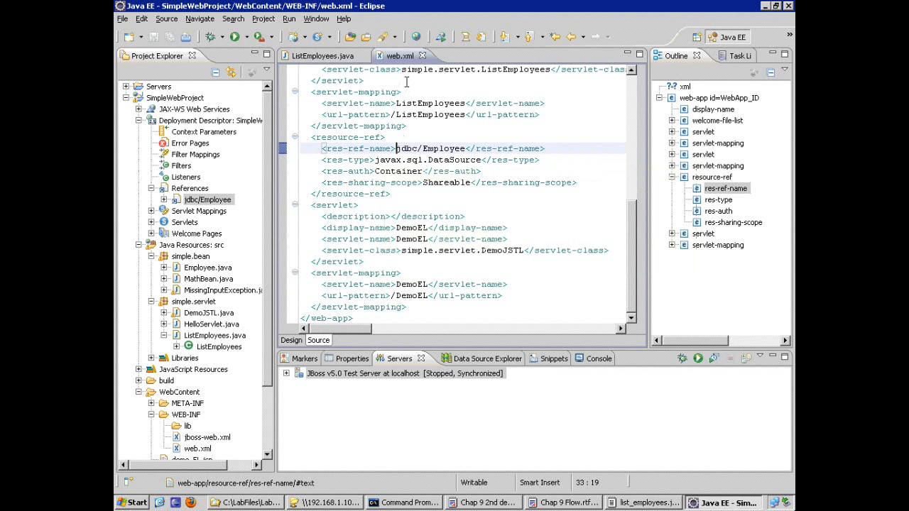
{"action": "mouse_move", "coordinate": [423, 55]}
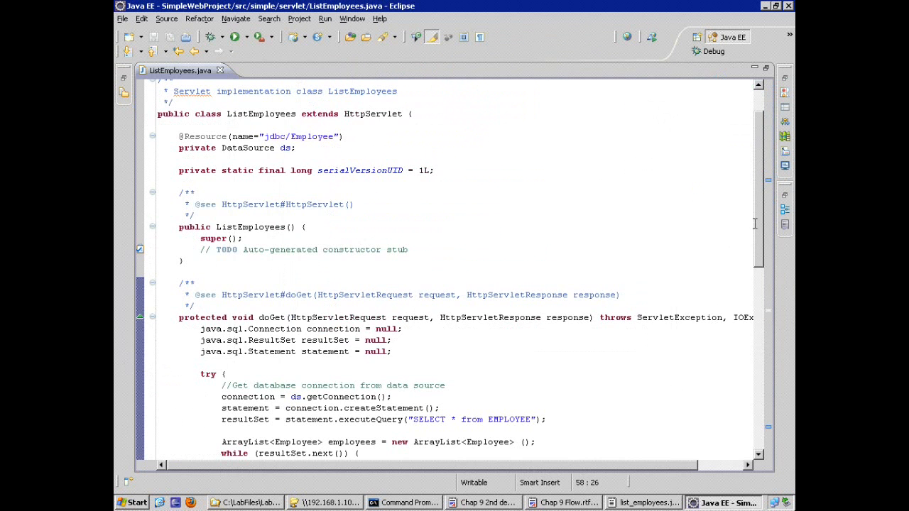
Open list_employees.jsp from WebContent for editing.
{"action": "scroll", "scroll_direction": "down", "scroll_amount": 3}
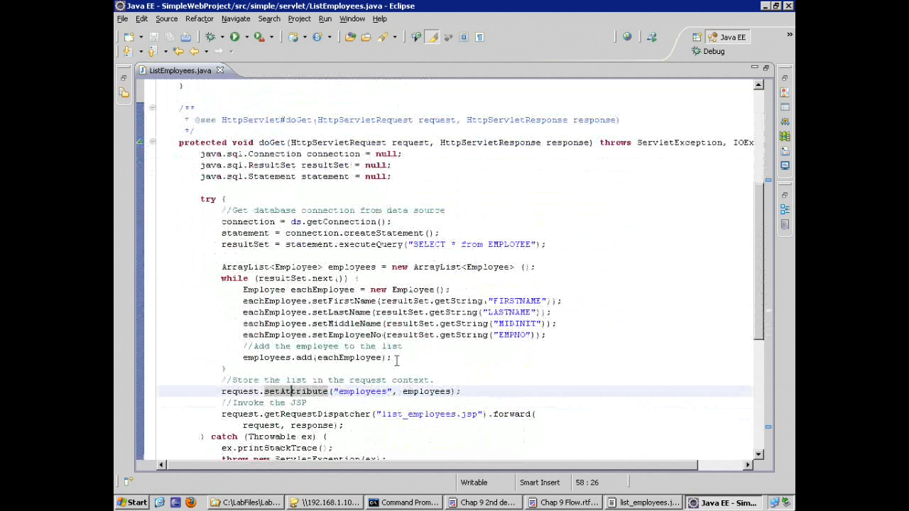
{"action": "mouse_move", "coordinate": [219, 410]}
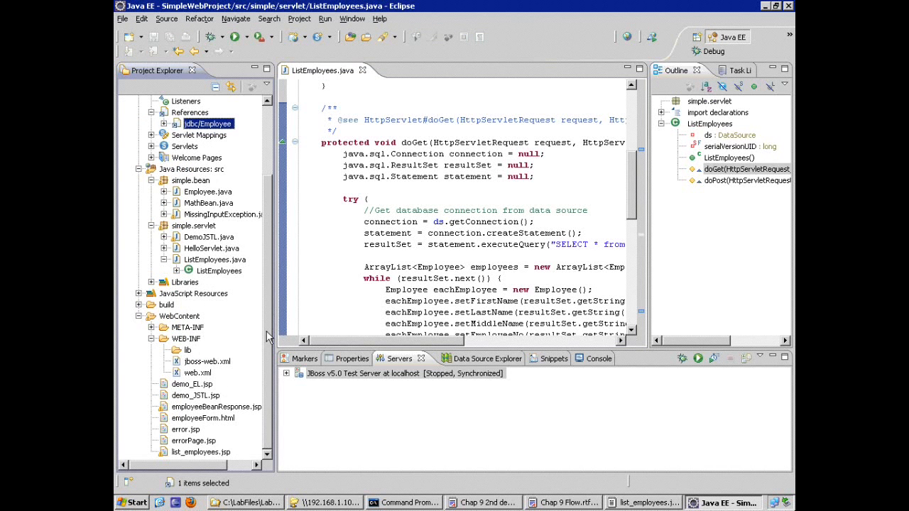
{"action": "mouse_move", "coordinate": [391, 222]}
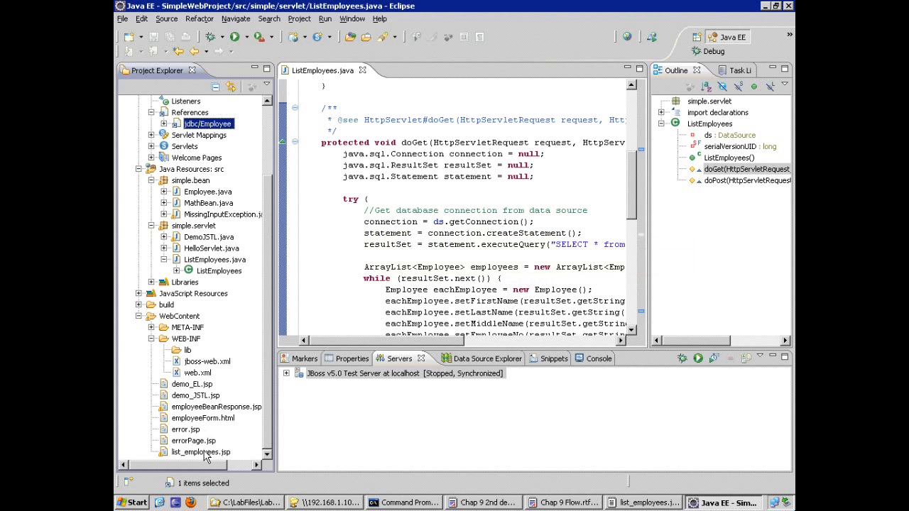
{"action": "double_click", "coordinate": [201, 452]}
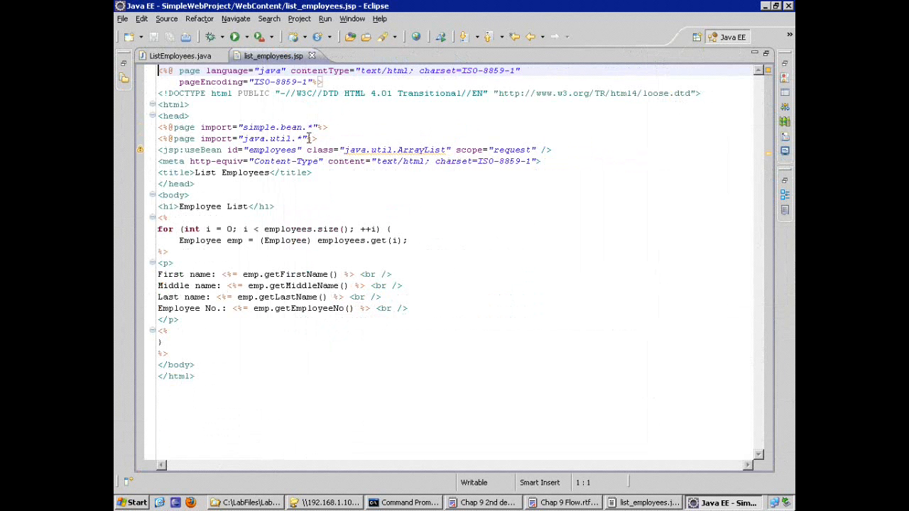
{"action": "mouse_move", "coordinate": [306, 135]}
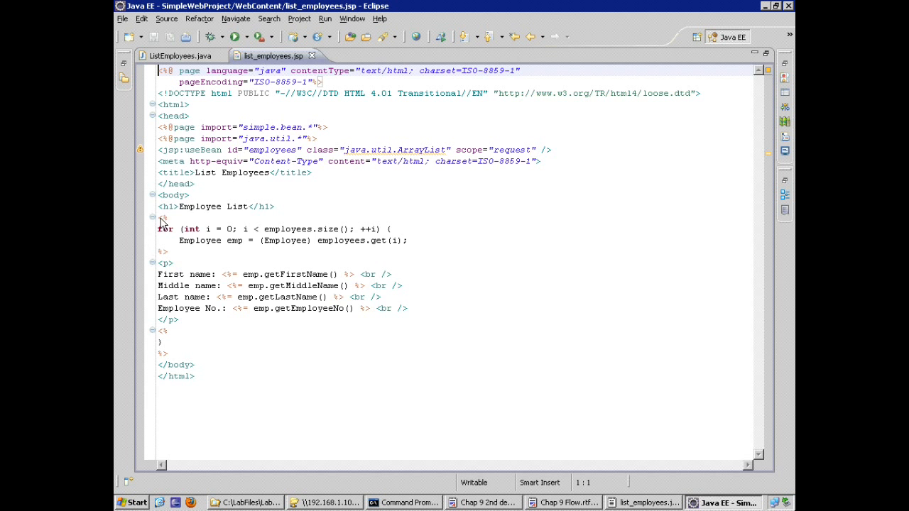
Review the scriptlet loop and first-name expression, then un-maximize the JSP editor.
{"action": "left_click_drag", "start_coordinate": [162, 217], "coordinate": [169, 354]}
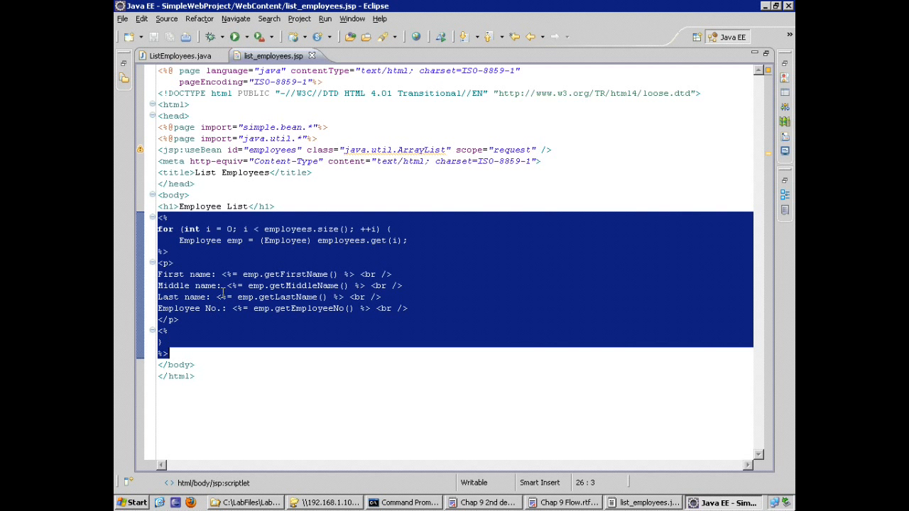
{"action": "mouse_move", "coordinate": [221, 297]}
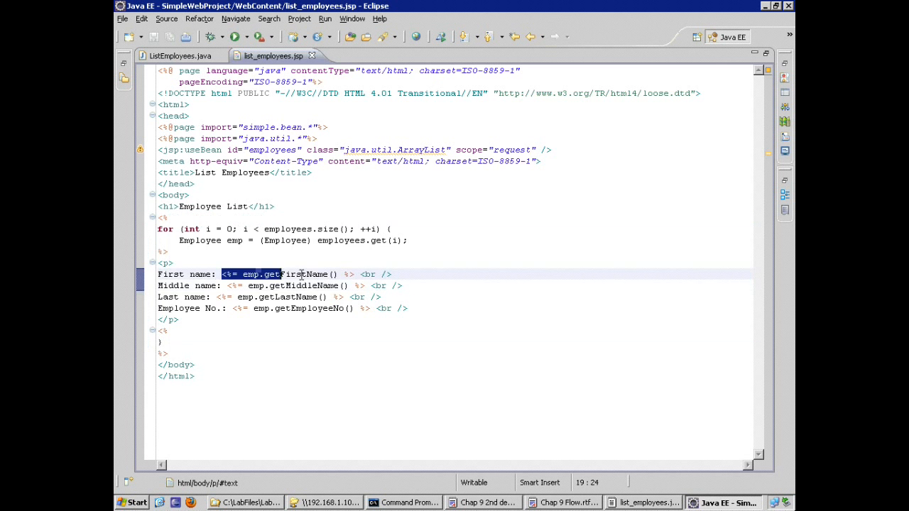
{"action": "left_click_drag", "start_coordinate": [281, 274], "coordinate": [355, 274]}
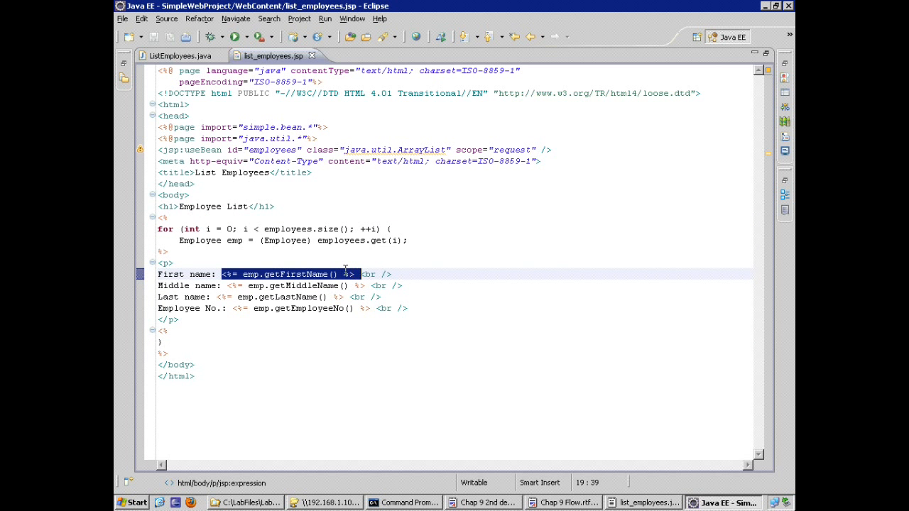
{"action": "left_click", "coordinate": [242, 274]}
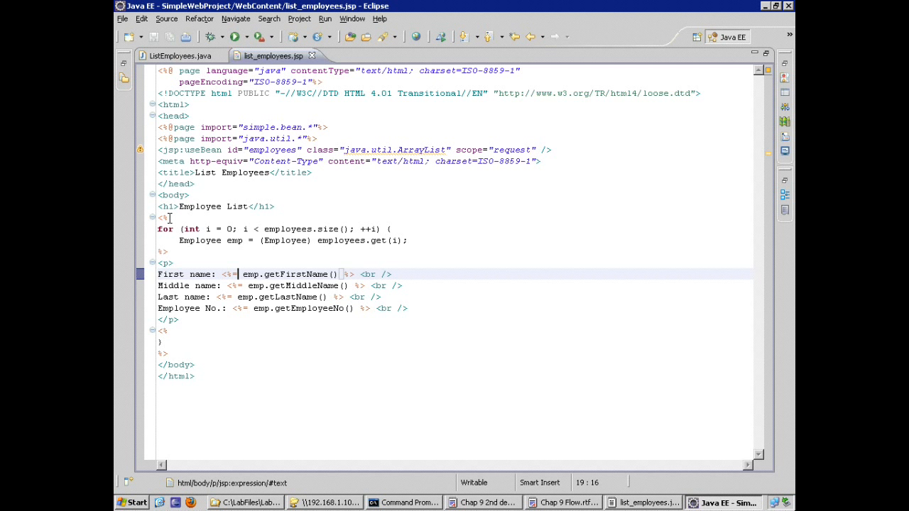
{"action": "left_click", "coordinate": [167, 151]}
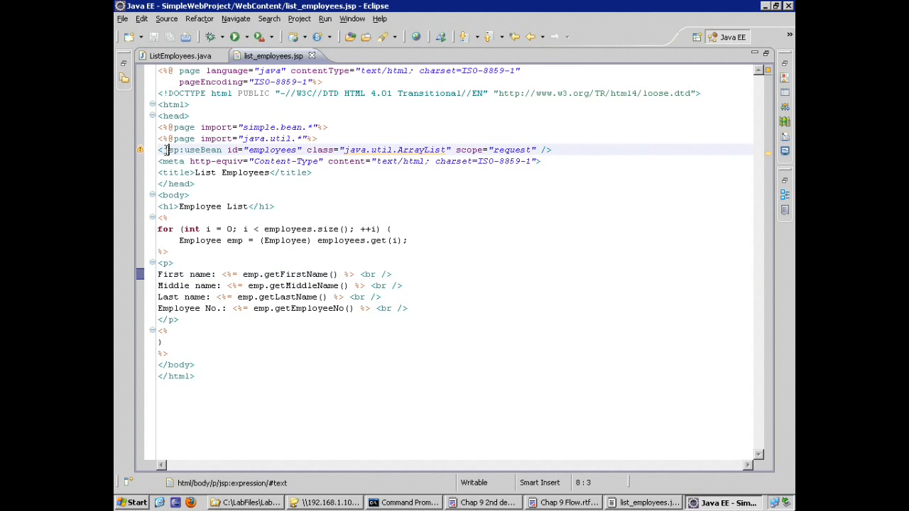
{"action": "mouse_move", "coordinate": [171, 162]}
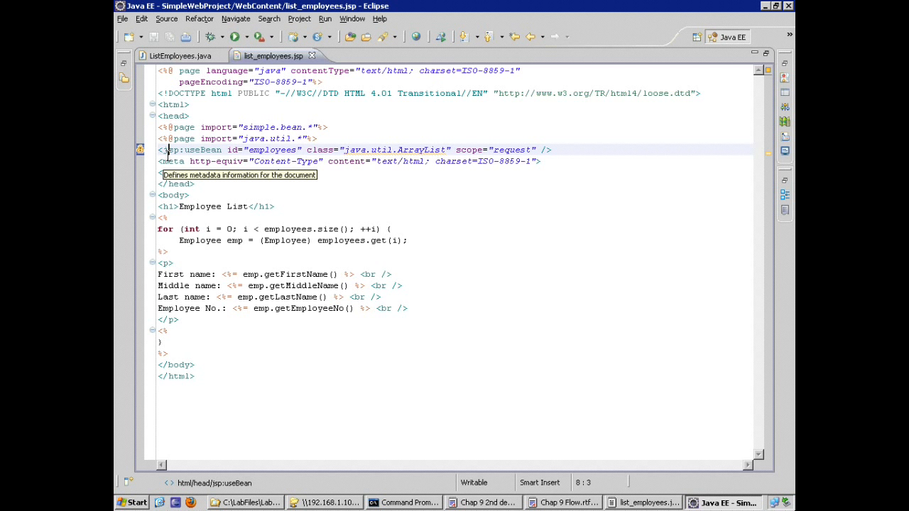
{"action": "left_click", "coordinate": [173, 240]}
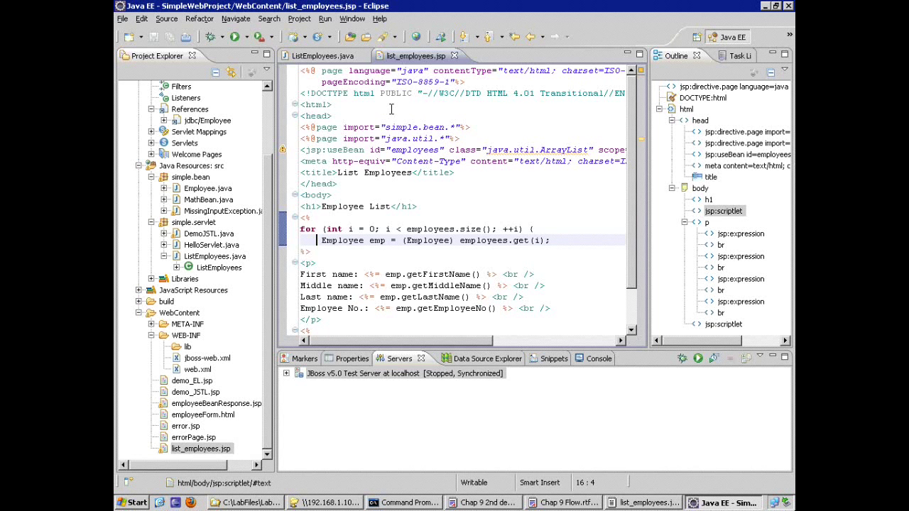
{"action": "mouse_move", "coordinate": [384, 105]}
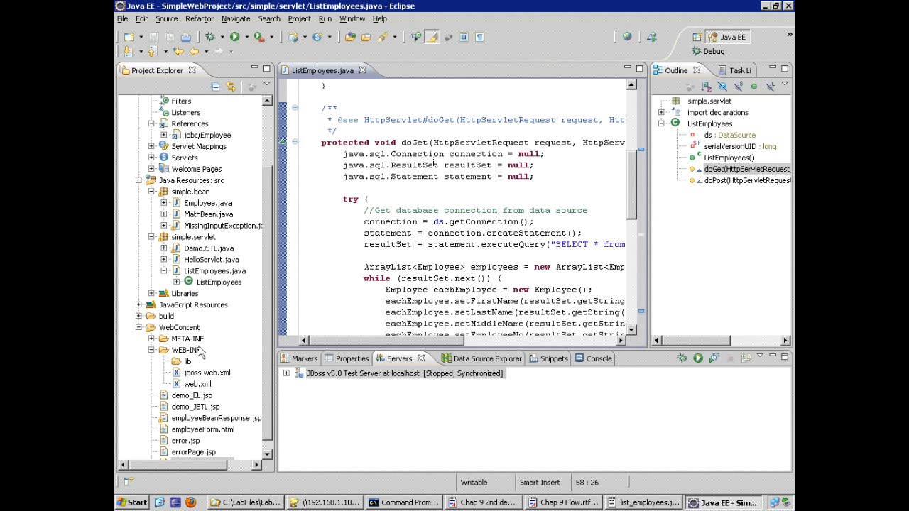
Select list_employees.jsp in the project and bring up actions on the ListEmployees source.
{"action": "left_click", "coordinate": [202, 452]}
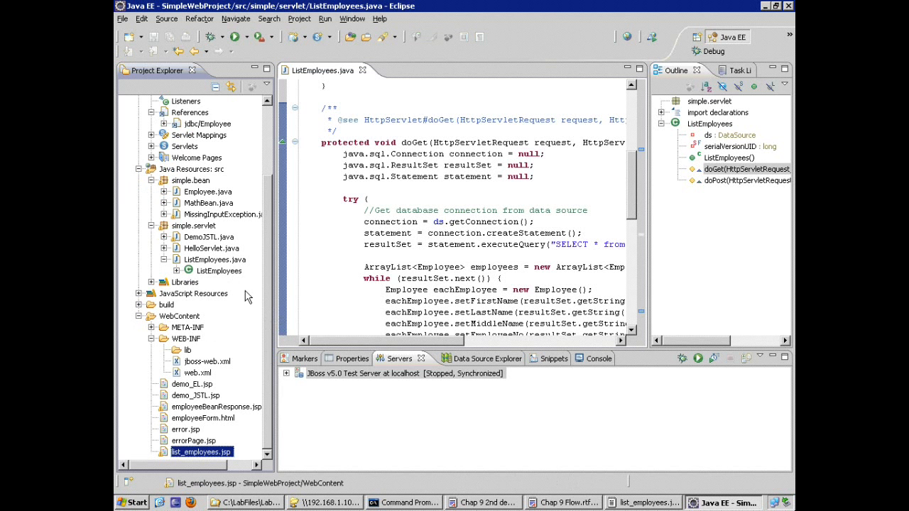
{"action": "mouse_move", "coordinate": [201, 452]}
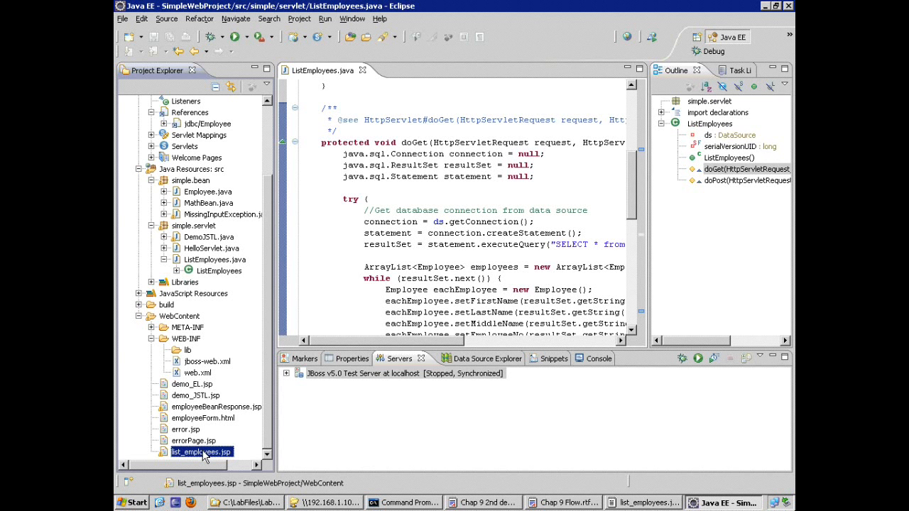
{"action": "mouse_move", "coordinate": [243, 304]}
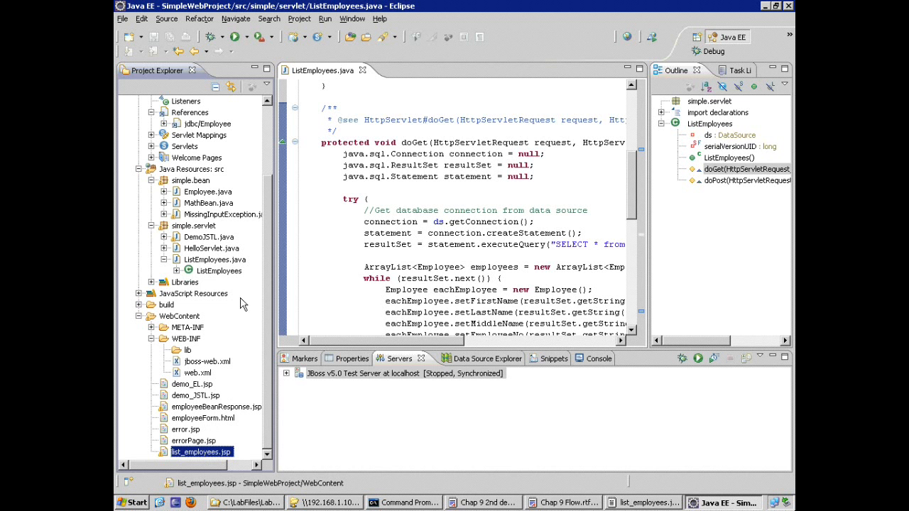
{"action": "right_click", "coordinate": [398, 182]}
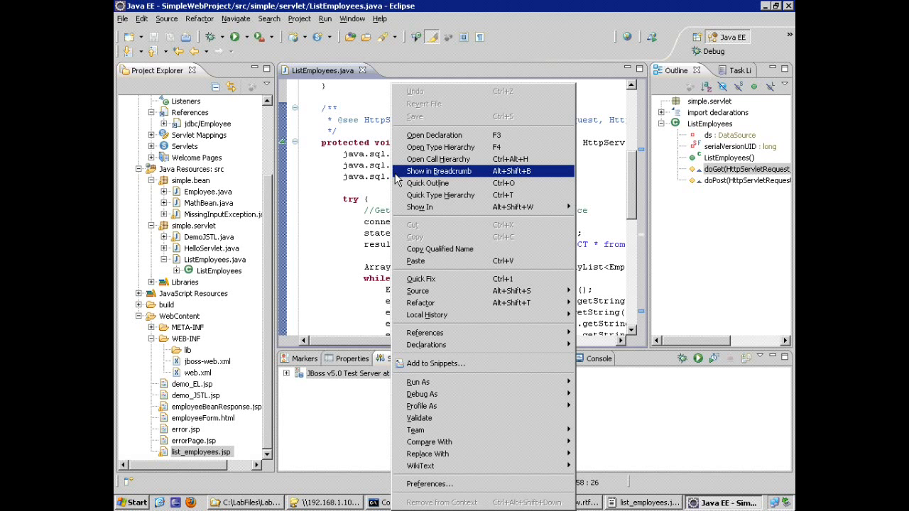
{"action": "mouse_move", "coordinate": [417, 383]}
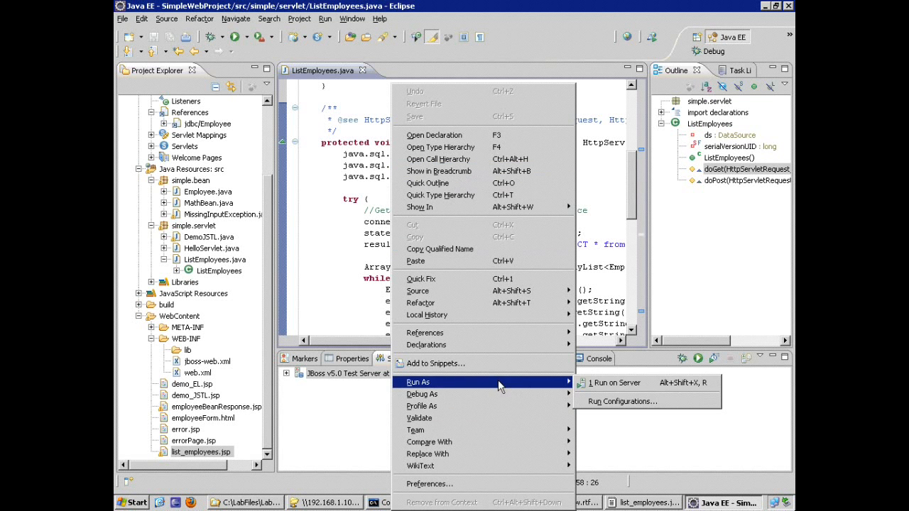
{"action": "mouse_move", "coordinate": [614, 383]}
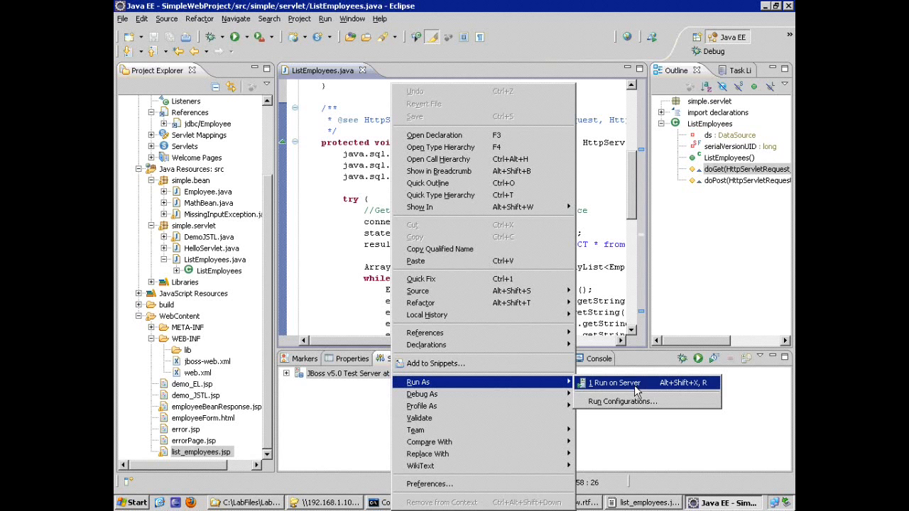
Run the ListEmployees servlet on the JBoss server via Run As > Run on Server.
{"action": "left_click", "coordinate": [614, 384]}
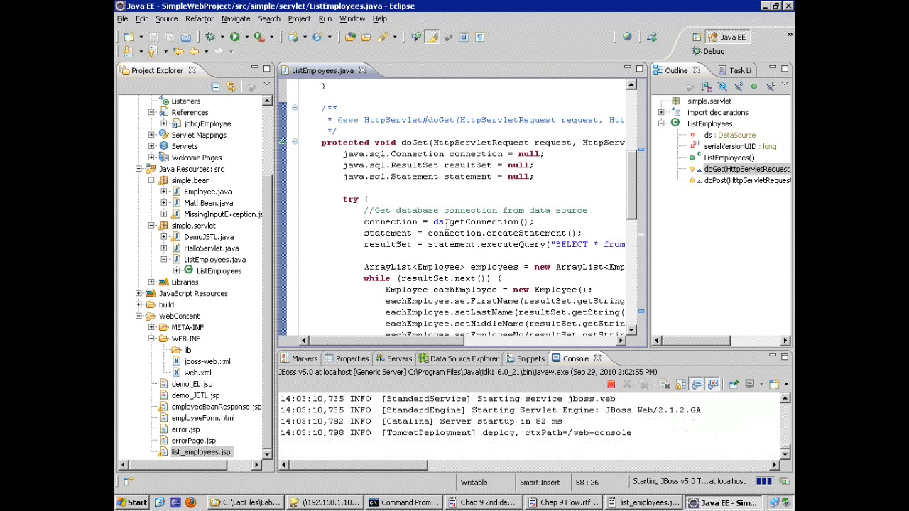
{"action": "left_click", "coordinate": [396, 358]}
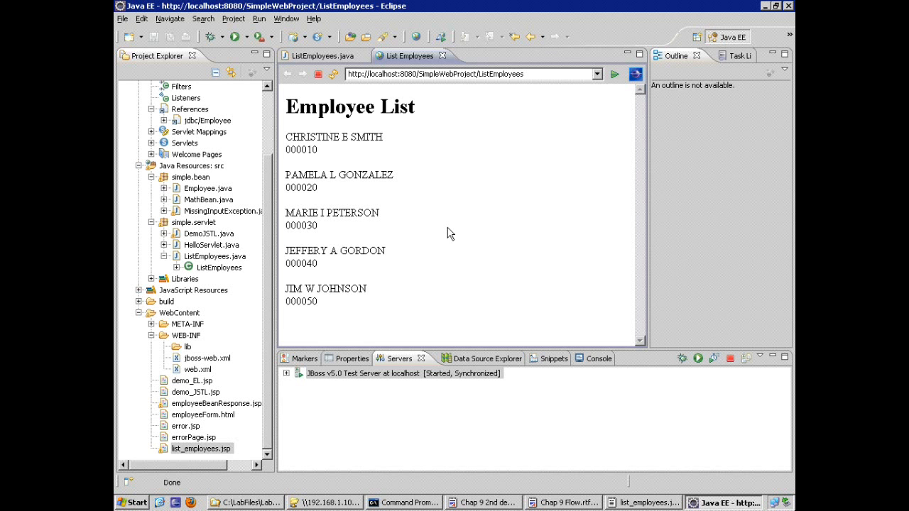
{"action": "mouse_move", "coordinate": [443, 60]}
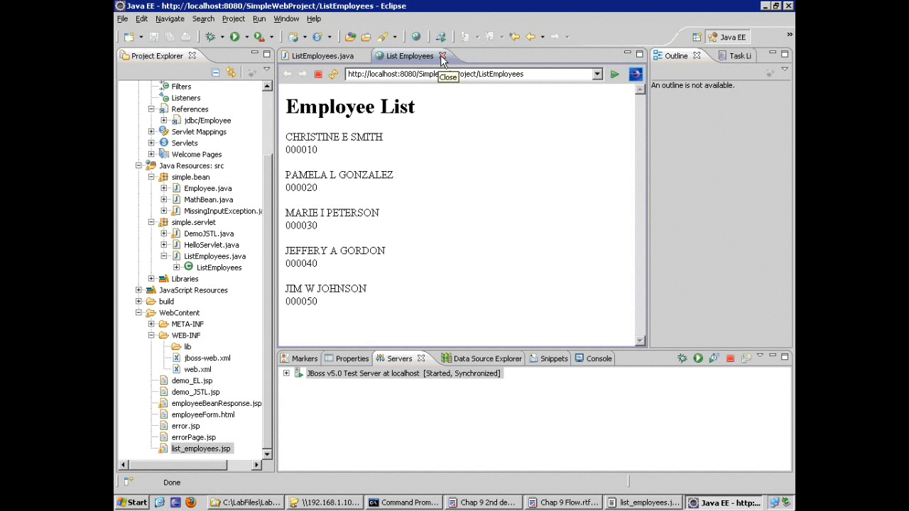
Close the Employee List browser tab after checking the five employees.
{"action": "left_click", "coordinate": [441, 55]}
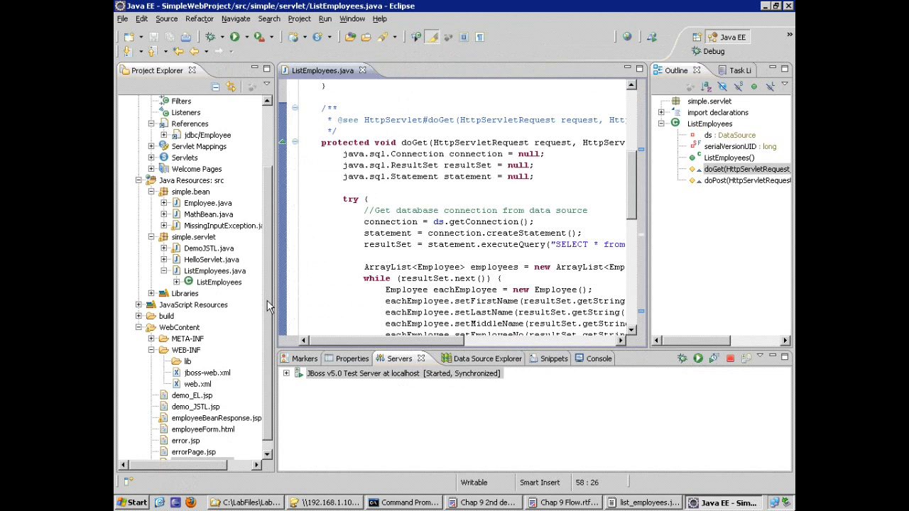
Copy list_employees.jsp into WebContent, naming the duplicate in the Name Conflict dialog.
{"action": "left_click", "coordinate": [201, 452]}
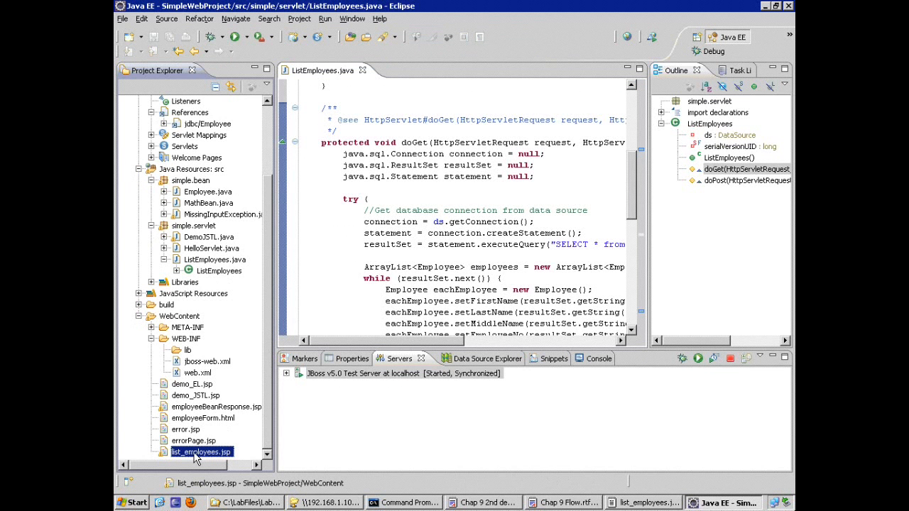
{"action": "right_click", "coordinate": [202, 451]}
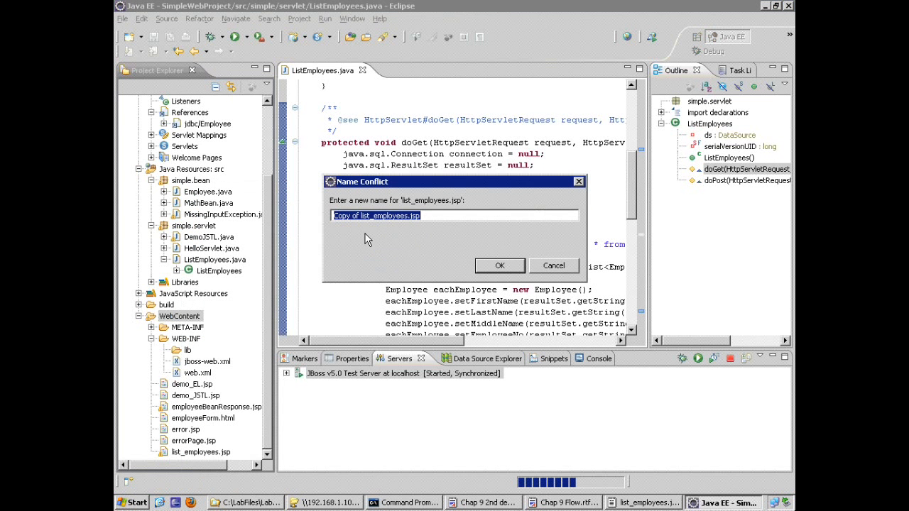
{"action": "left_click", "coordinate": [376, 216]}
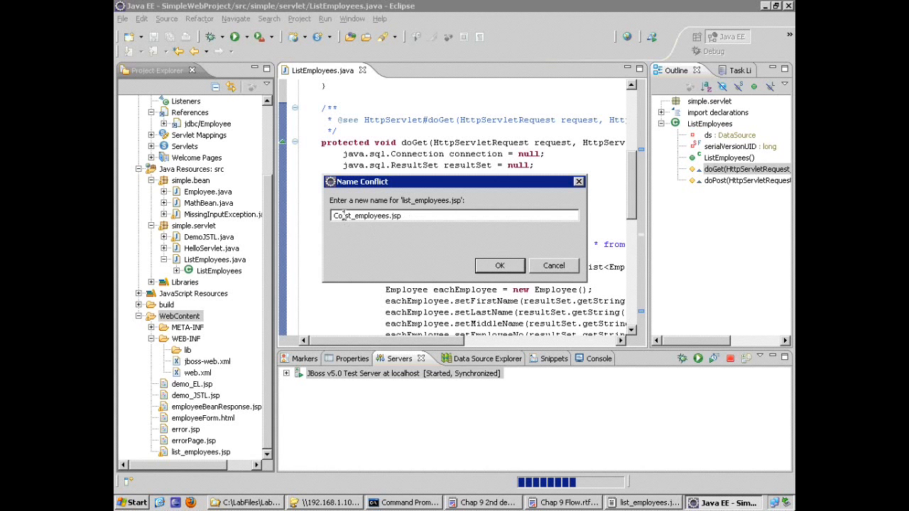
{"action": "type", "text": "list_employees.jsp"}
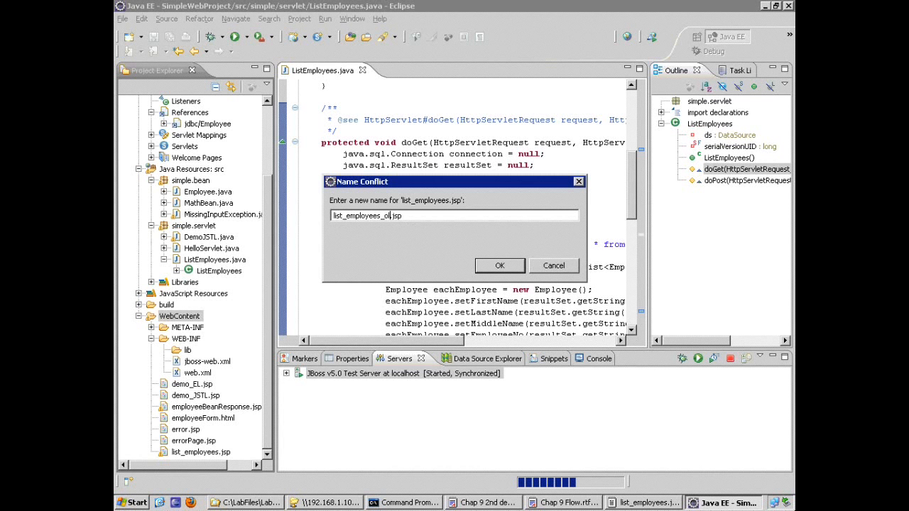
{"action": "left_click", "coordinate": [500, 266]}
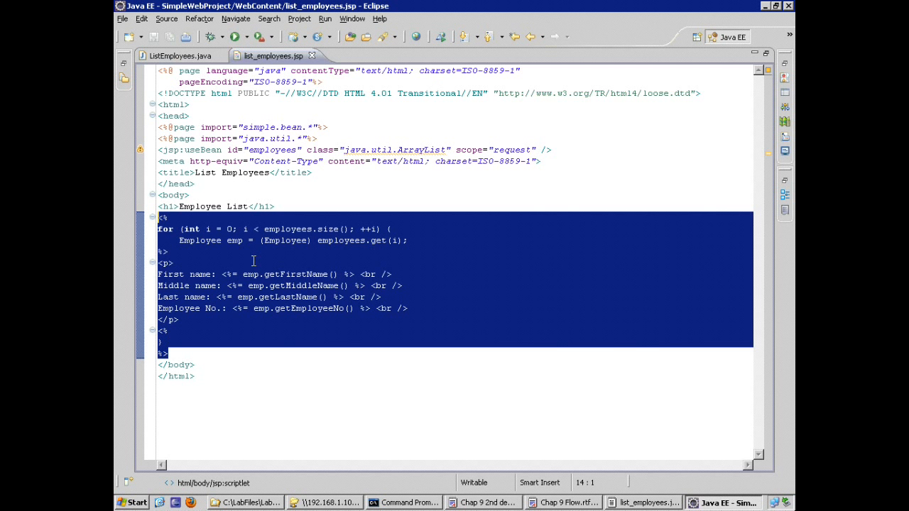
Clear the loop selection and examine the useBean tag declaring employees as a request-scoped ArrayList.
{"action": "left_click", "coordinate": [159, 151]}
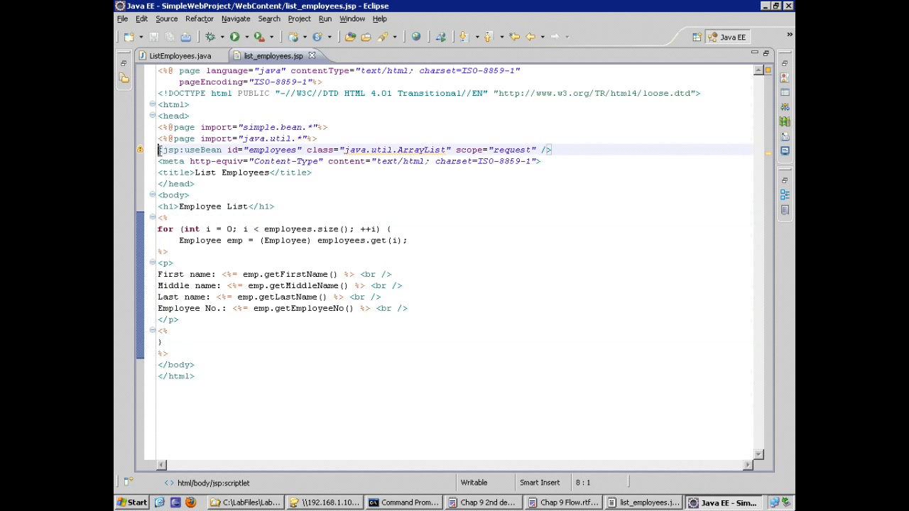
{"action": "mouse_move", "coordinate": [178, 185]}
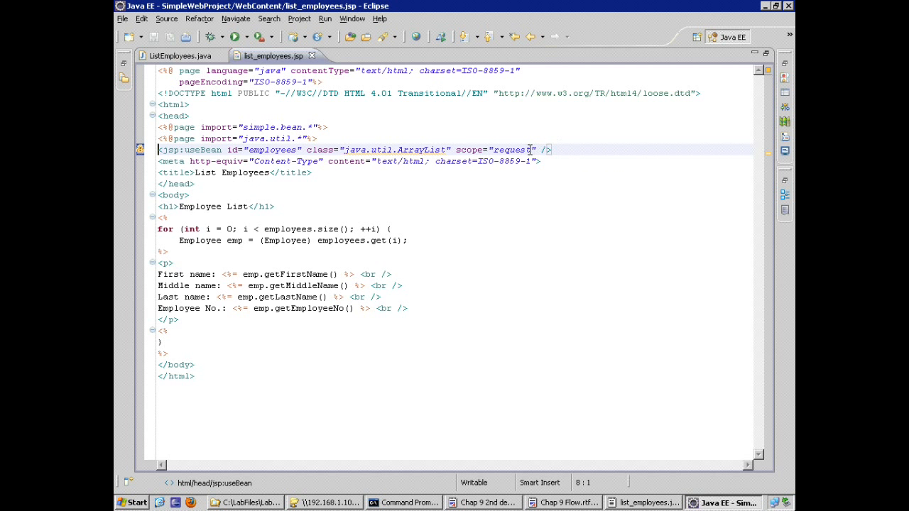
{"action": "mouse_move", "coordinate": [443, 146]}
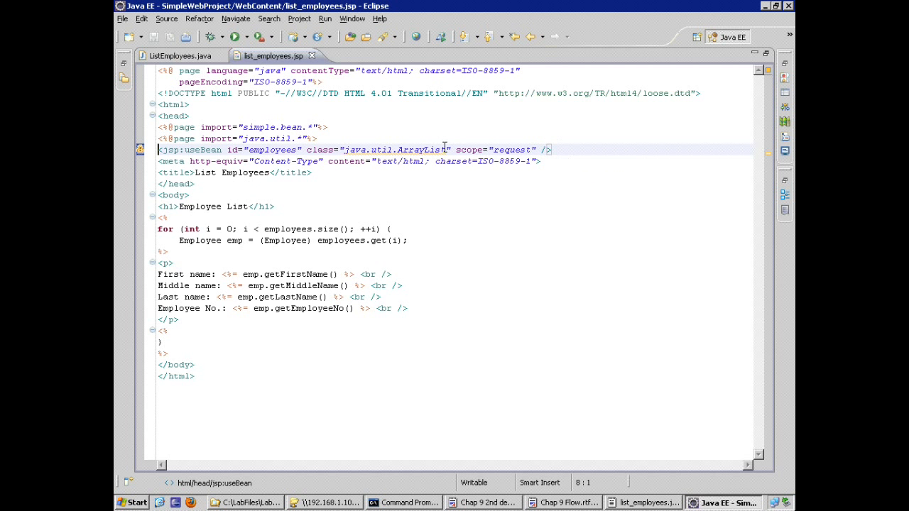
{"action": "mouse_move", "coordinate": [423, 149]}
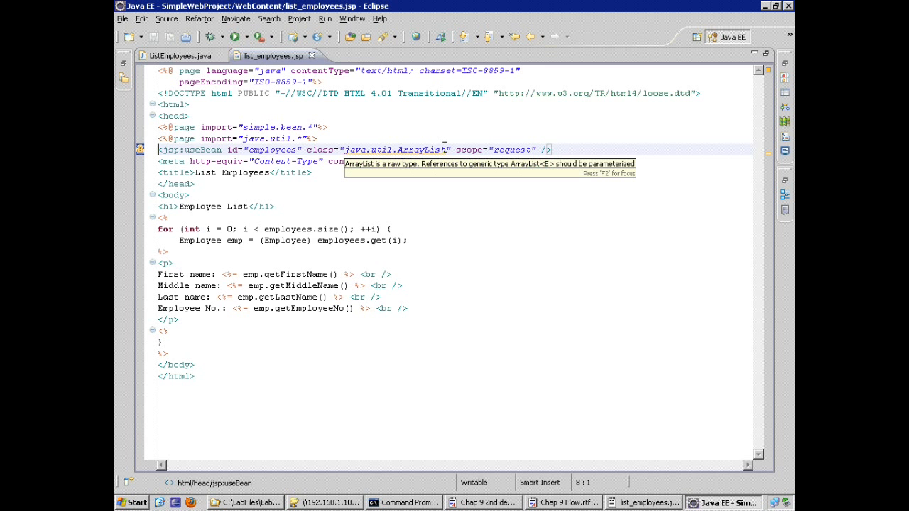
{"action": "mouse_move", "coordinate": [443, 149]}
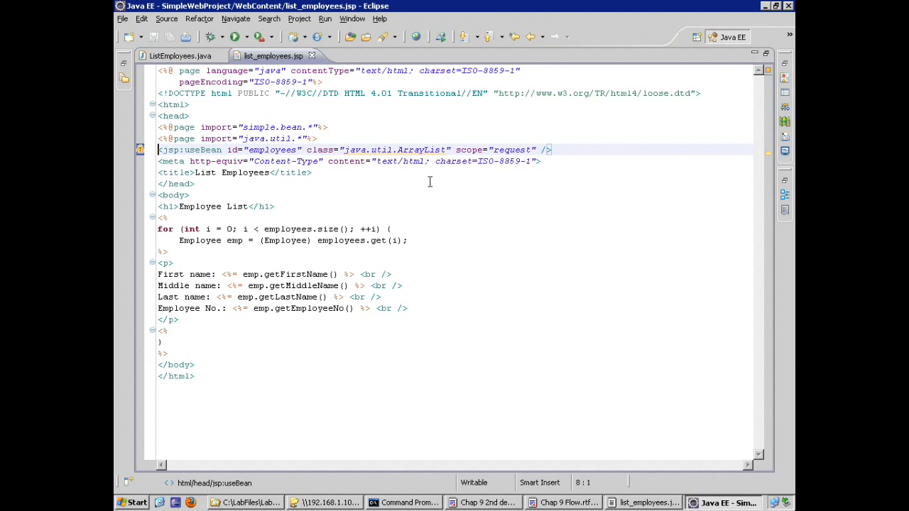
{"action": "left_click", "coordinate": [168, 352]}
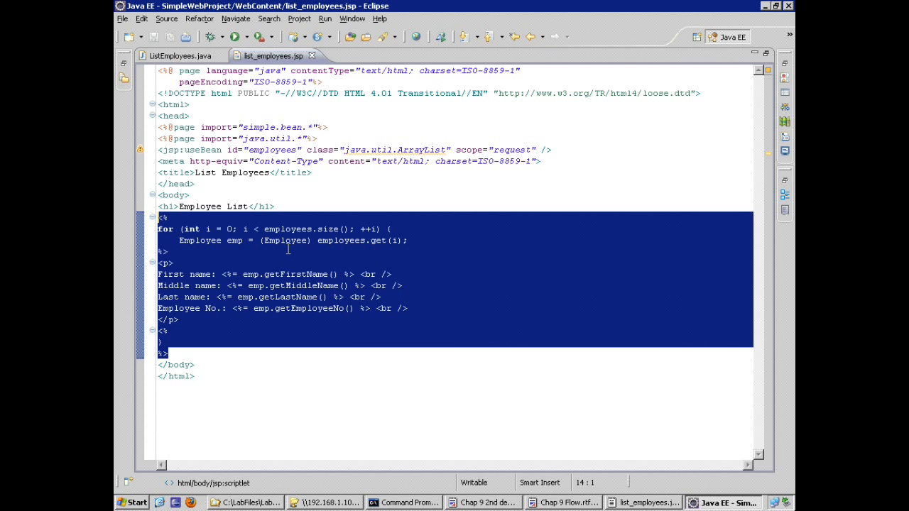
{"action": "mouse_move", "coordinate": [509, 500]}
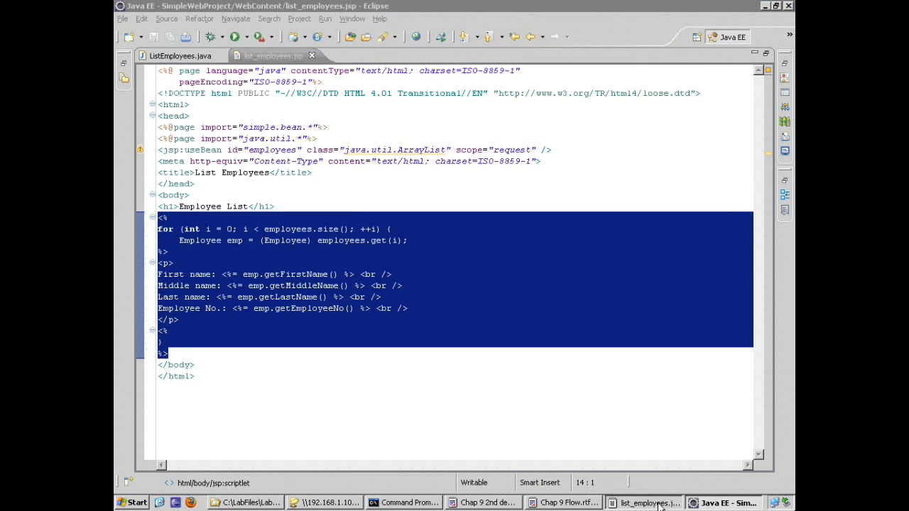
Bring up the window holding the c_rt:forEach replacement code for the employees loop.
{"action": "left_click", "coordinate": [646, 503]}
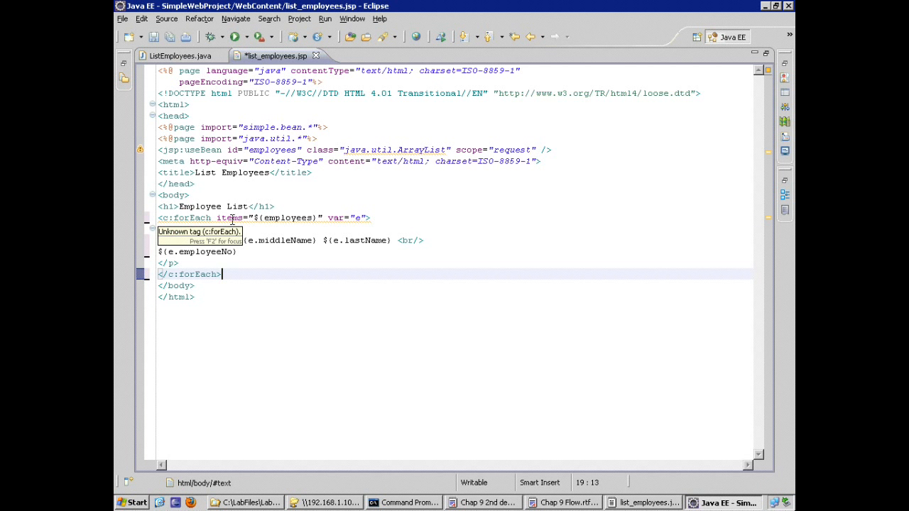
{"action": "mouse_move", "coordinate": [318, 219]}
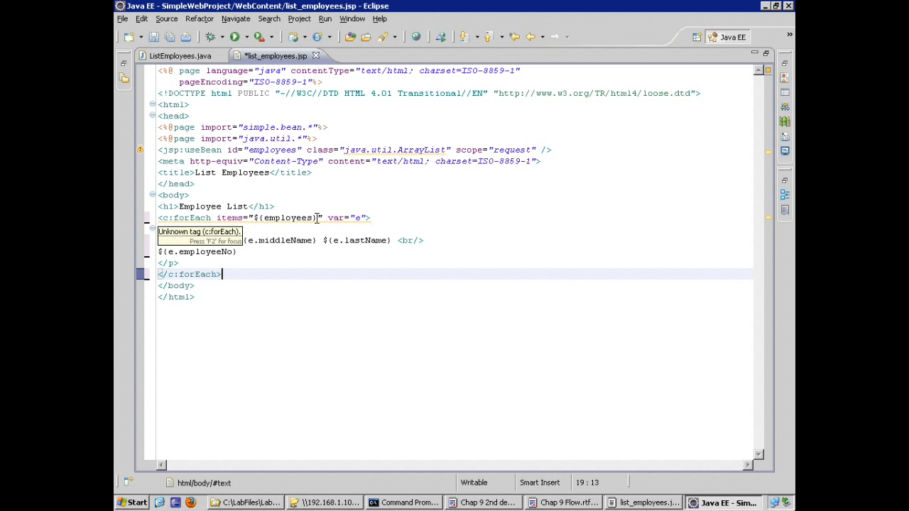
{"action": "mouse_move", "coordinate": [176, 219]}
{"action": "type", "text": "_rt"}
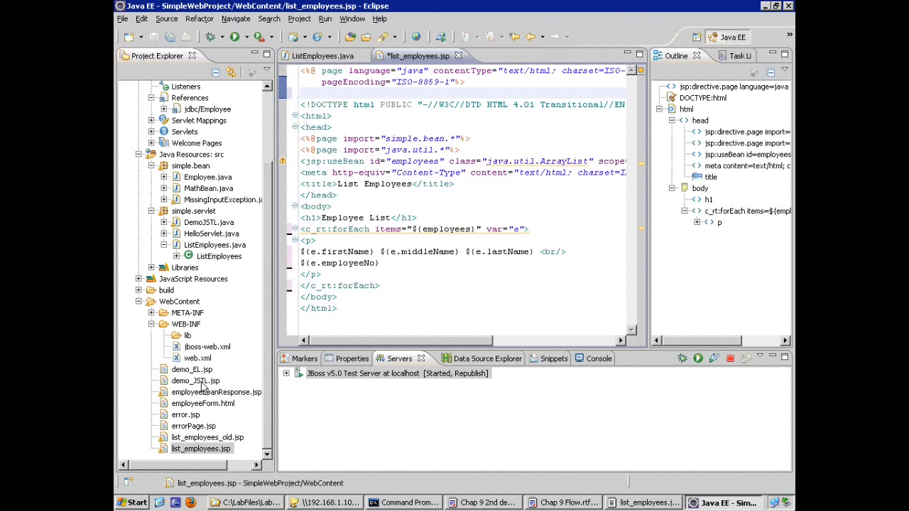
Open demo_JSTL.jsp to borrow its core_rt taglib directive with prefix c_rt.
{"action": "double_click", "coordinate": [196, 381]}
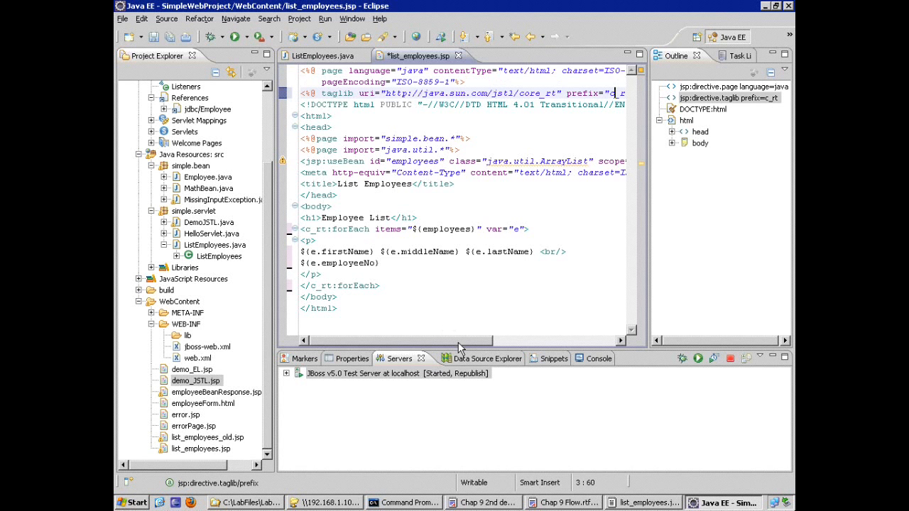
{"action": "mouse_move", "coordinate": [313, 244]}
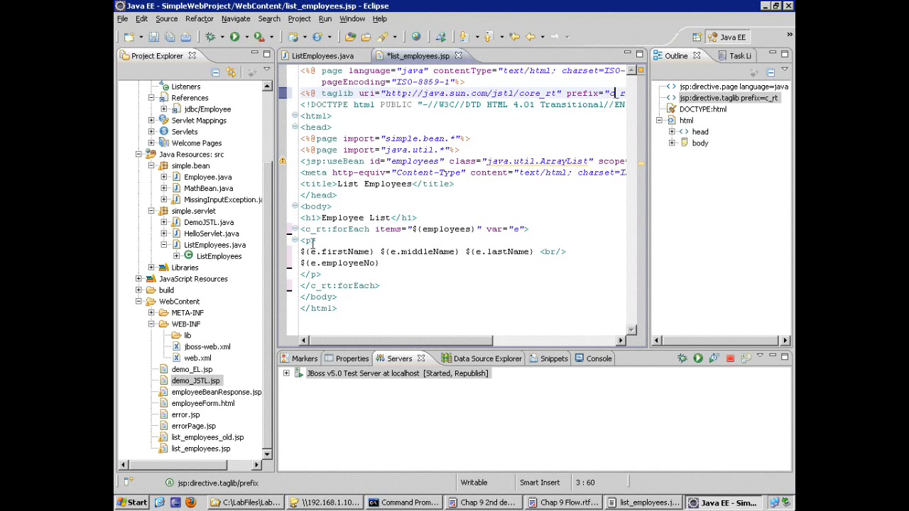
{"action": "mouse_move", "coordinate": [348, 229]}
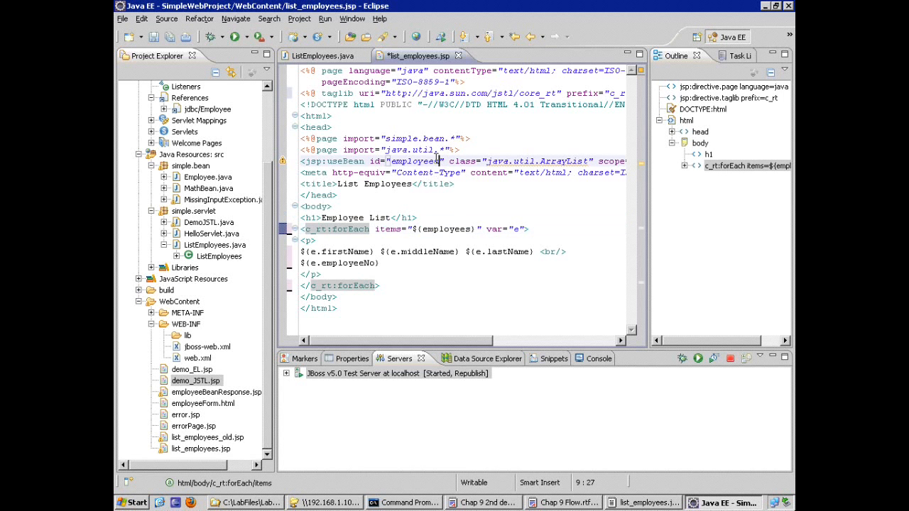
{"action": "mouse_move", "coordinate": [419, 162]}
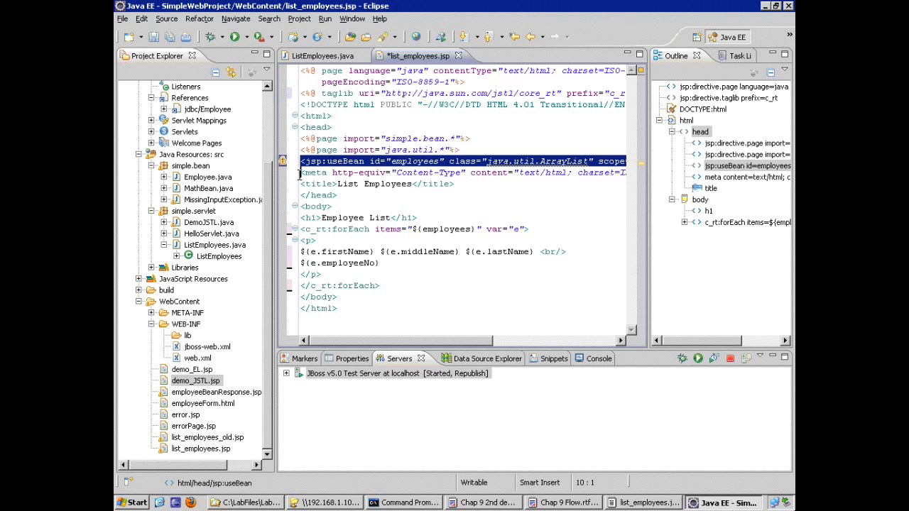
{"action": "mouse_move", "coordinate": [316, 174]}
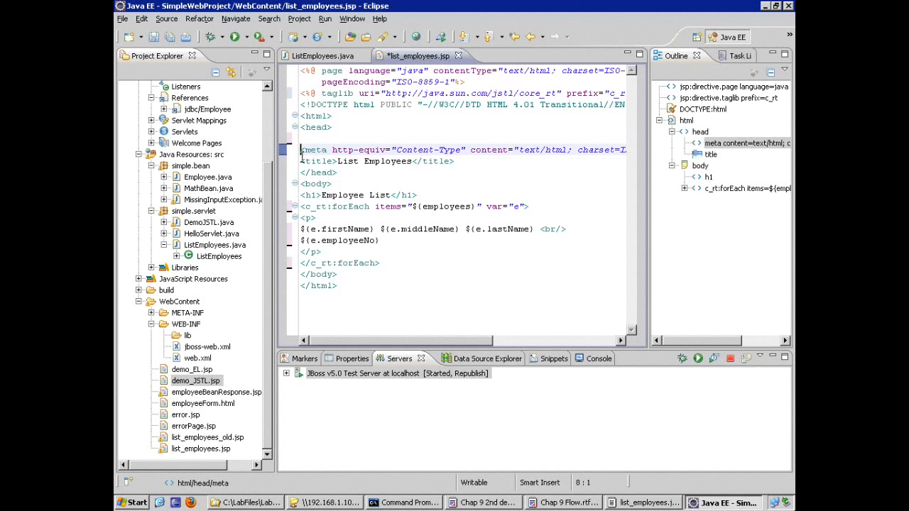
Save list_employees.jsp after dropping the page imports and useBean declaration.
{"action": "key", "text": "ctrl+s"}
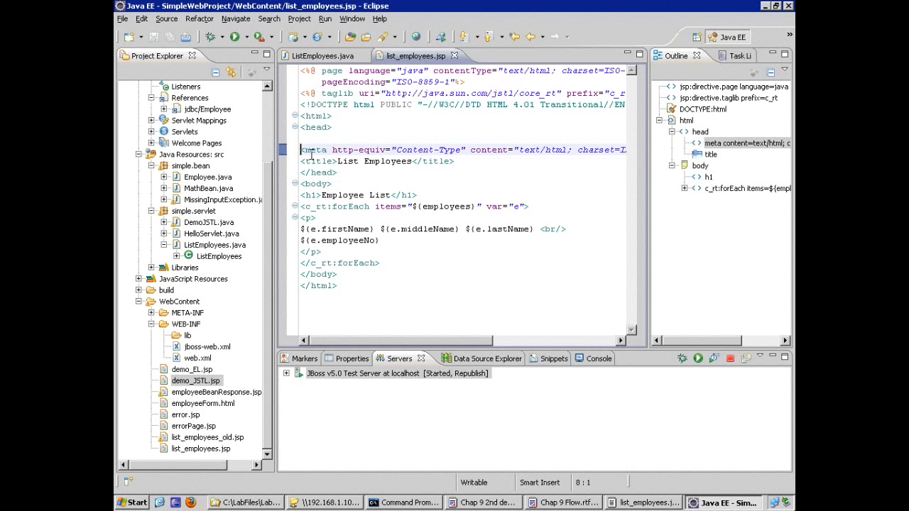
{"action": "mouse_move", "coordinate": [343, 158]}
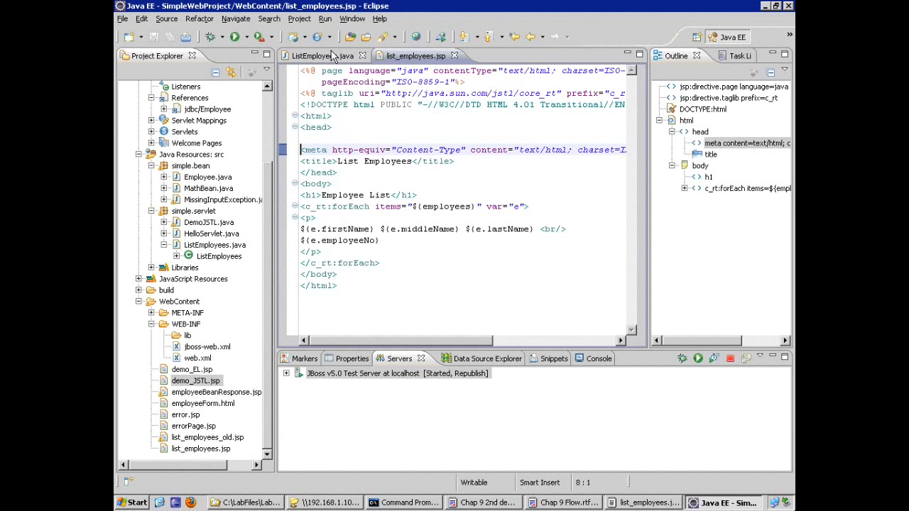
Glance at ListEmployees.java, then return to the list_employees.jsp source.
{"action": "left_click", "coordinate": [312, 55]}
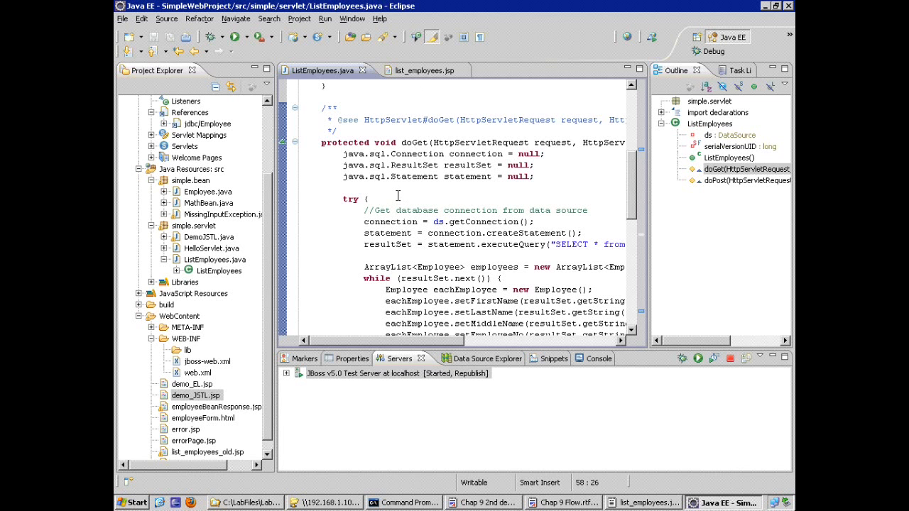
{"action": "mouse_move", "coordinate": [420, 71]}
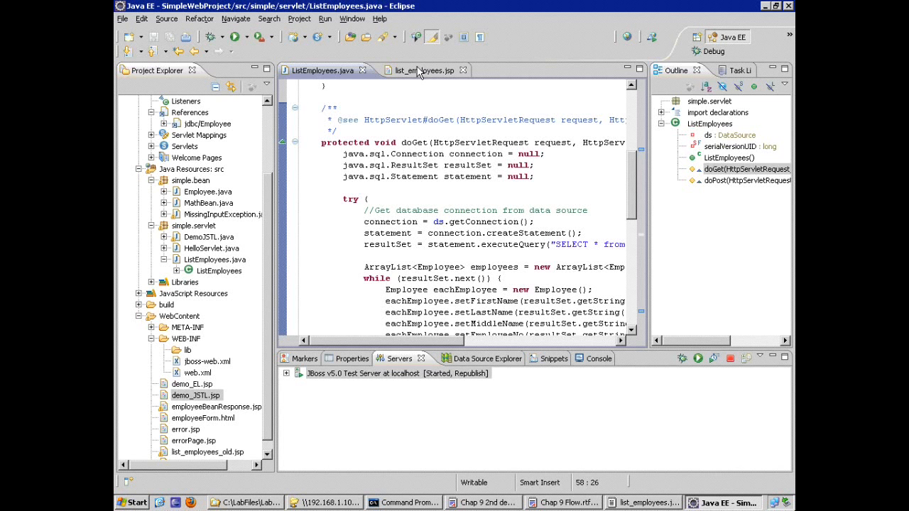
{"action": "left_click", "coordinate": [421, 71]}
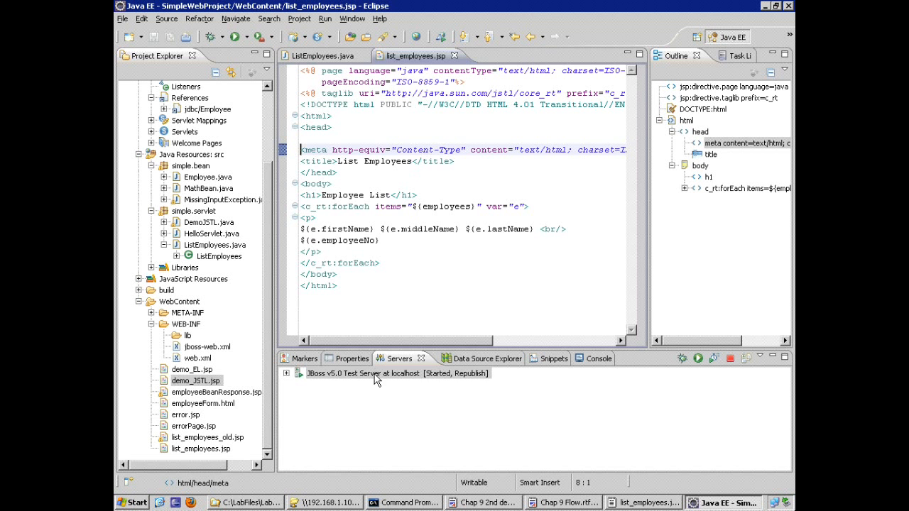
{"action": "mouse_move", "coordinate": [366, 372]}
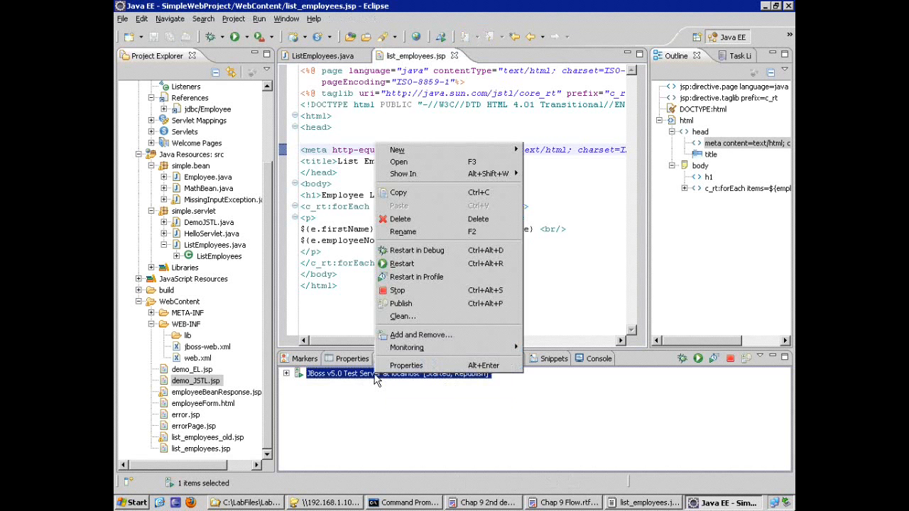
Publish the project to JBoss v5.0 and check the server shows Started, Synchronized.
{"action": "left_click", "coordinate": [400, 304]}
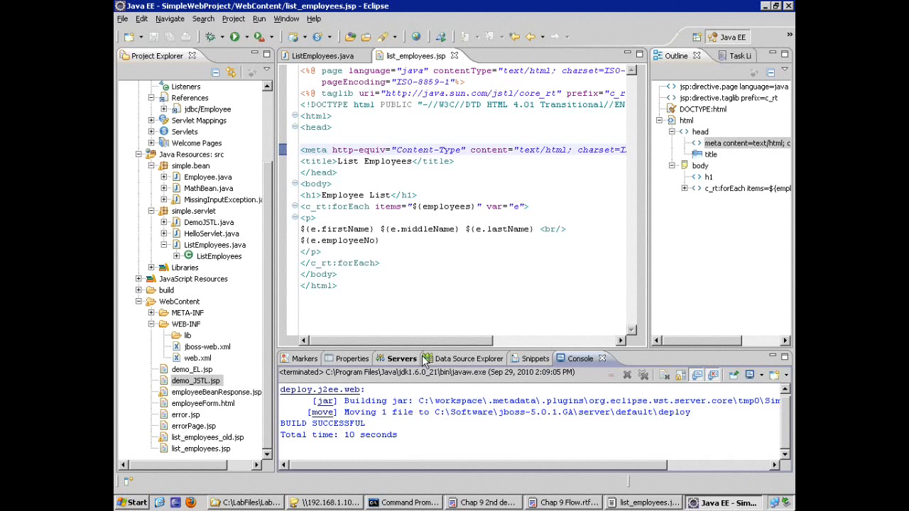
{"action": "left_click", "coordinate": [401, 358]}
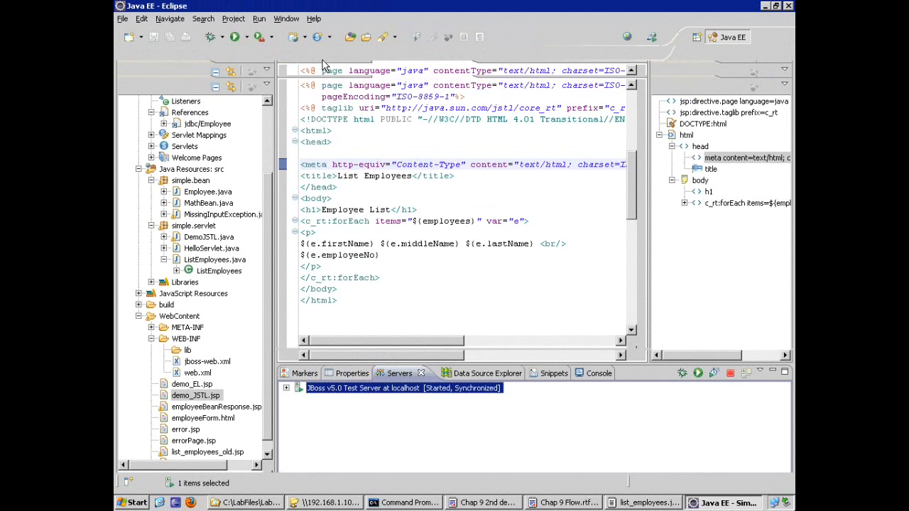
Run ListEmployees on JBoss, confirm the Employee List, and return to list_employees.jsp.
{"action": "left_click", "coordinate": [321, 71]}
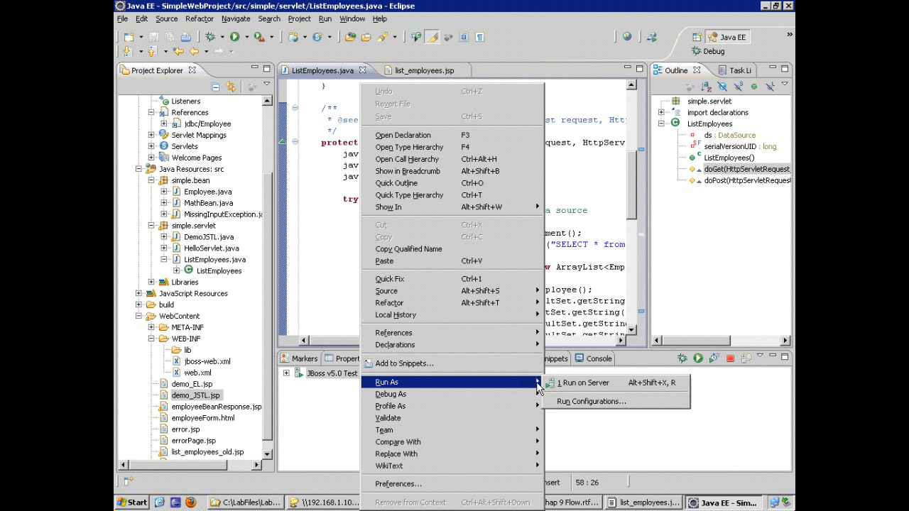
{"action": "left_click", "coordinate": [584, 384]}
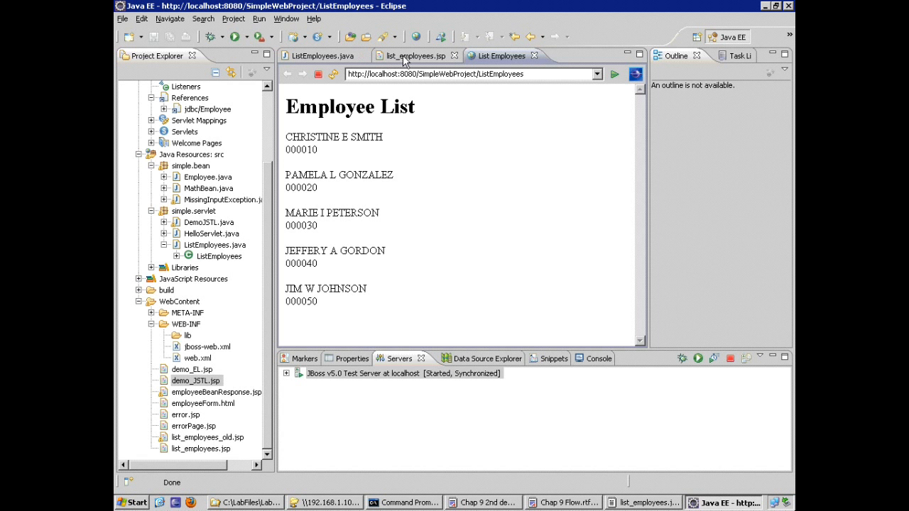
{"action": "left_click", "coordinate": [415, 56]}
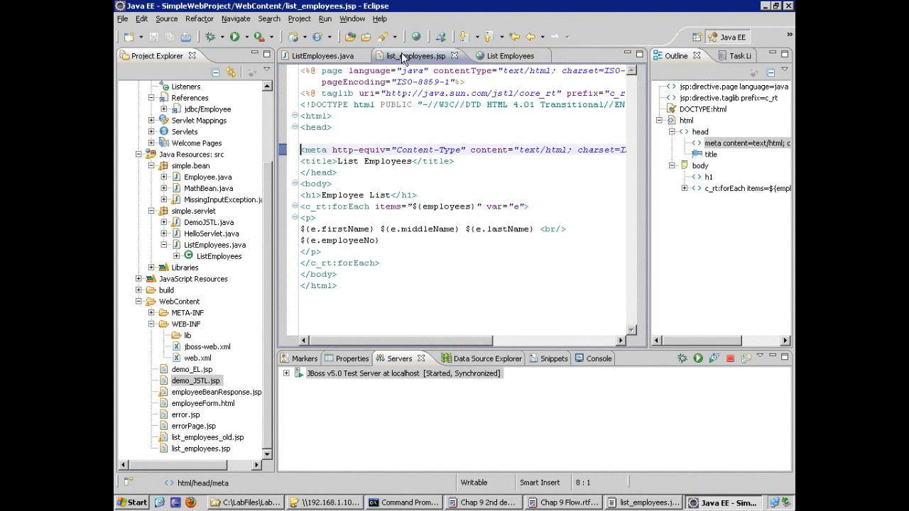